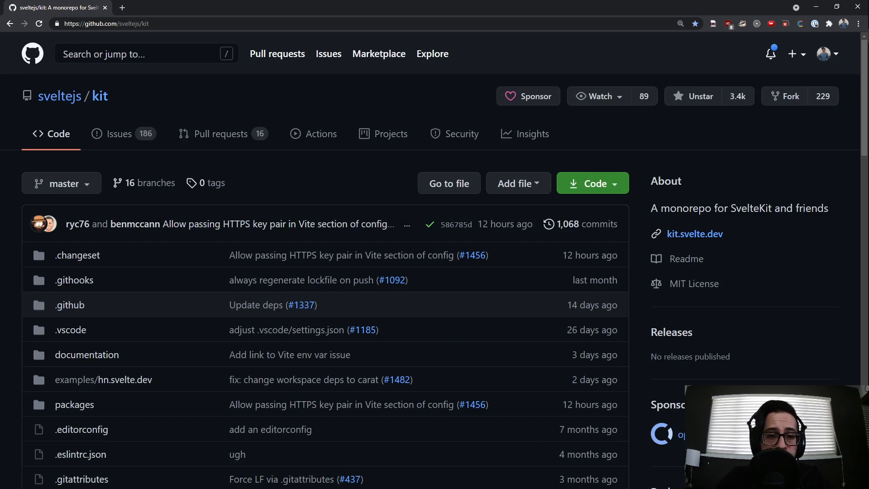
Open the kit package's CHANGELOG.md from the address bar suggestion
click(117, 24)
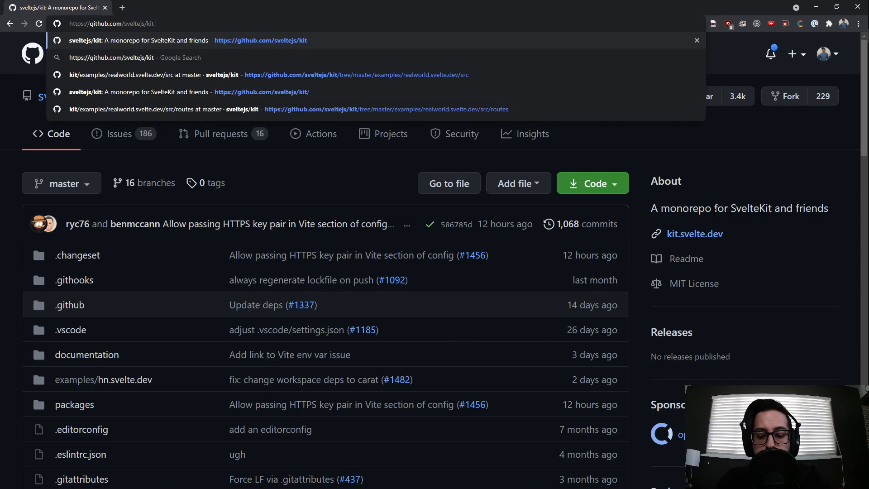
text(cha)
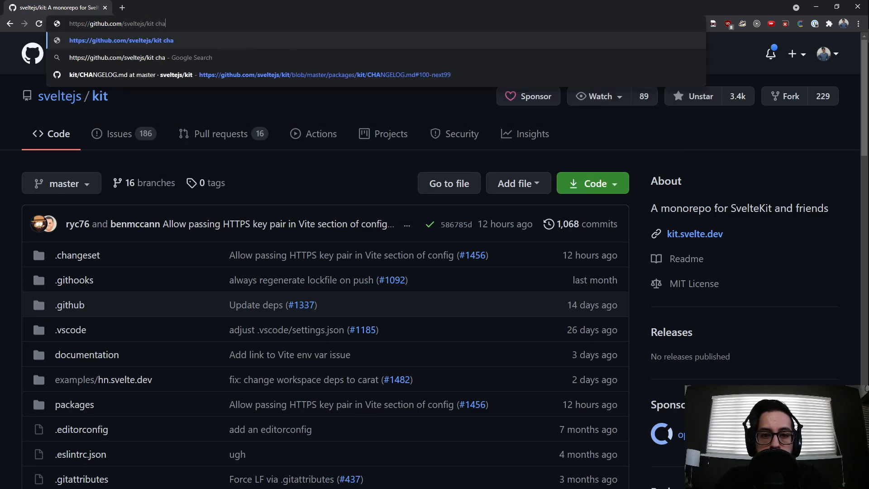
click(325, 75)
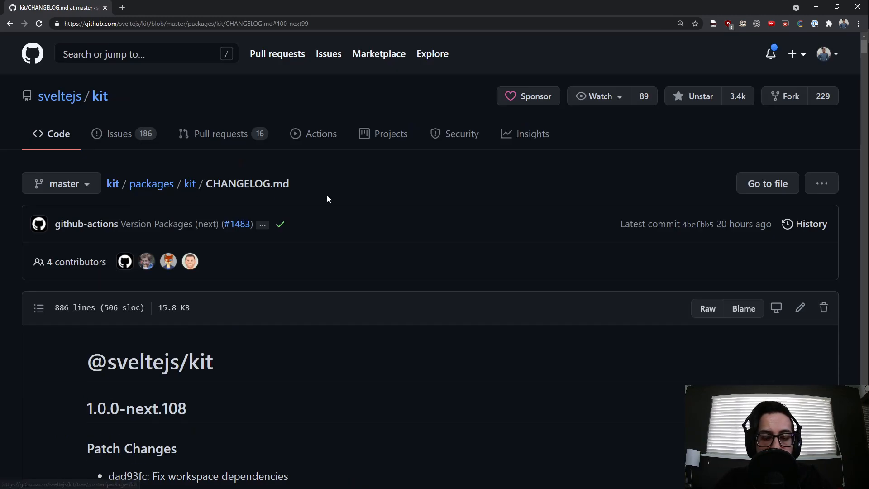
Scroll to release 1.0.0-next.102 and select the commit hash b5ff7f5
scroll(down, 3)
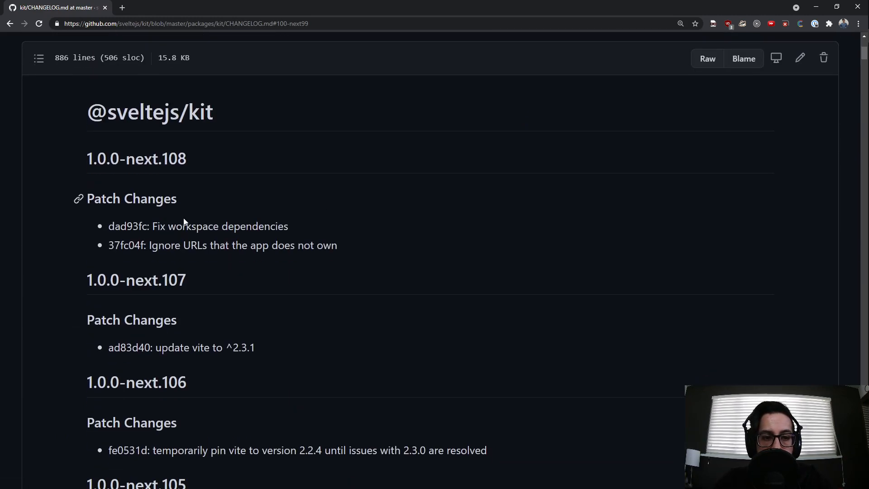
scroll(down, 3)
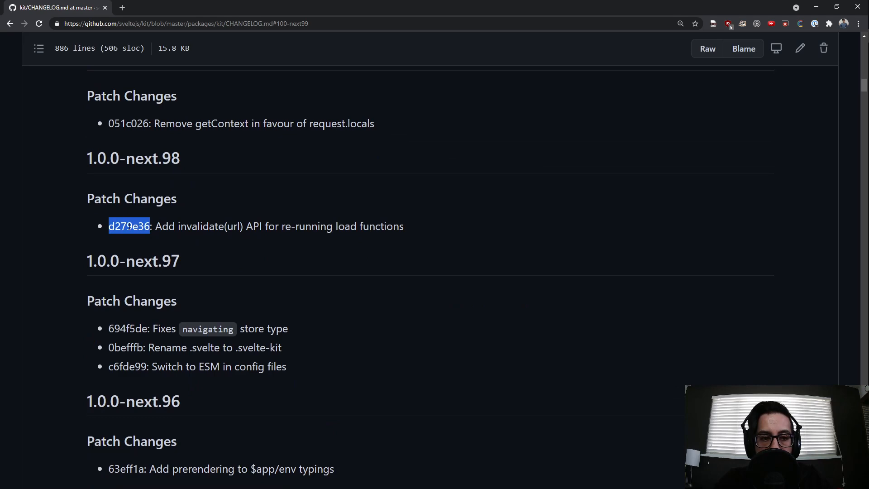
scroll(down, 3)
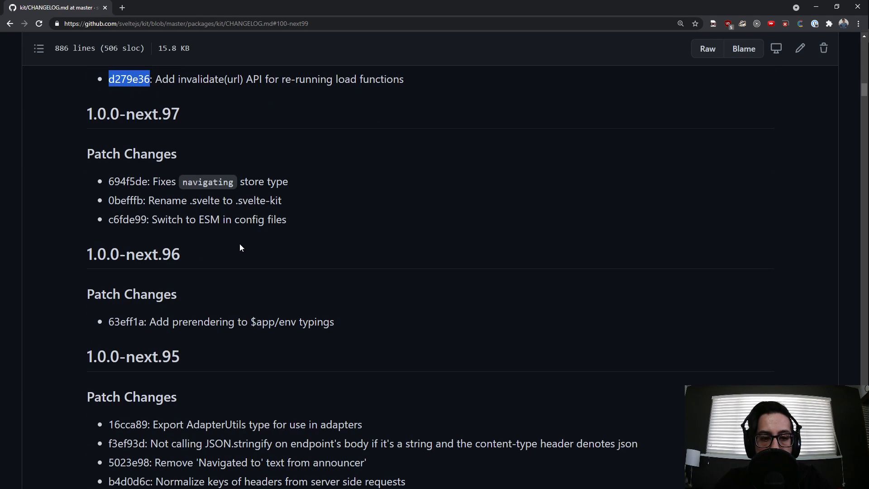
scroll(down, 3)
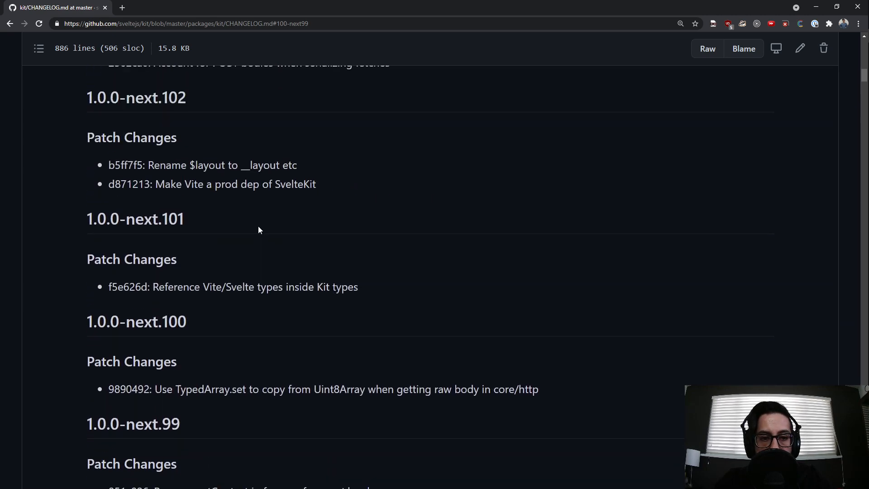
scroll(up, 3)
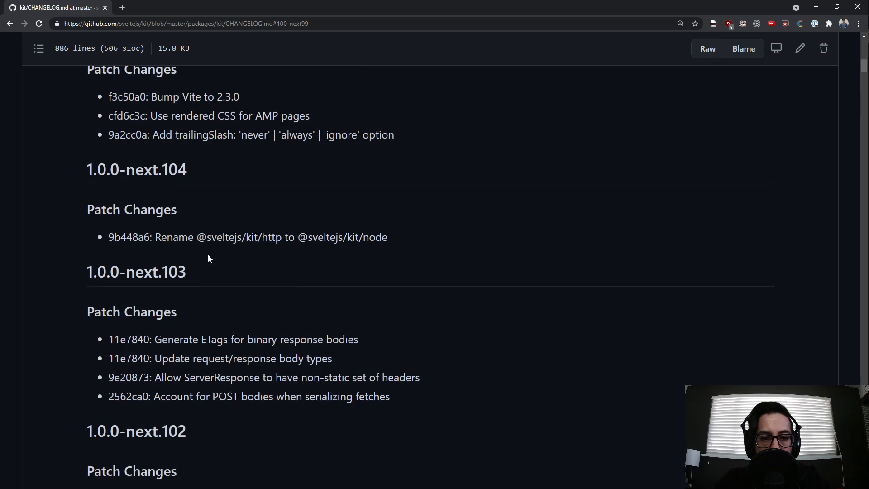
scroll(down, 3)
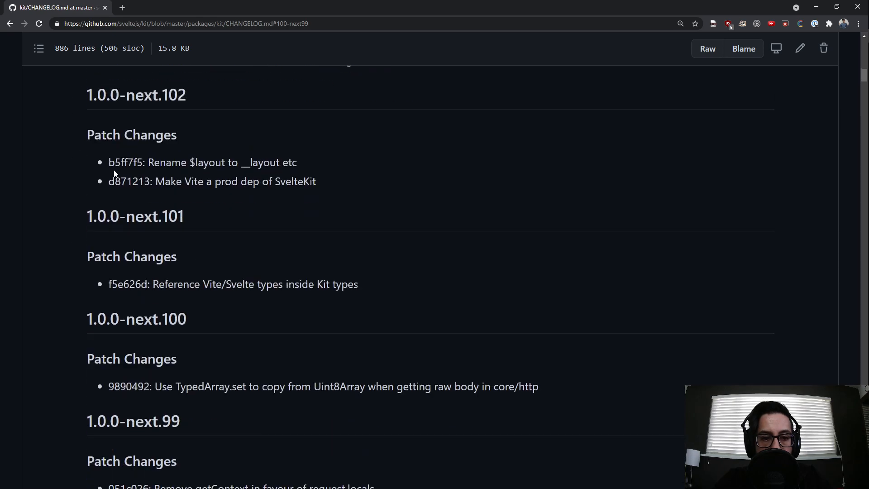
double_click(126, 162)
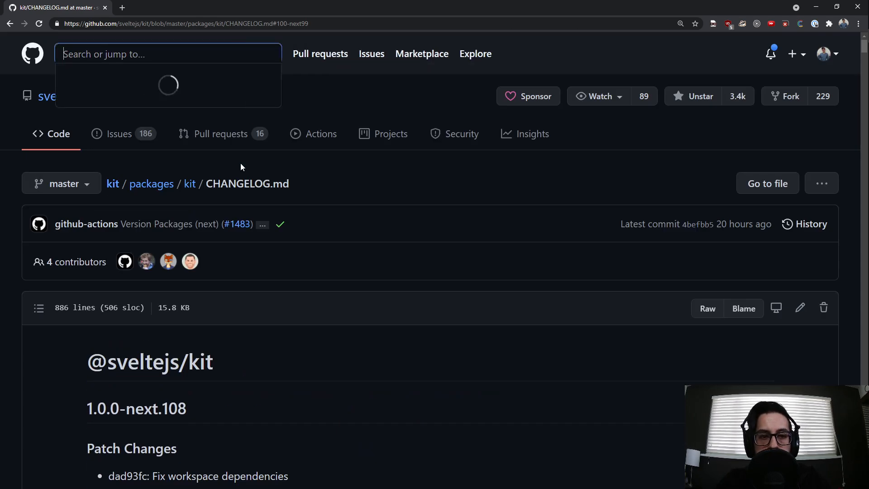
Search GitHub for b5ff7f5 and check the matching commit and pull request results
text(b5ff7f5)
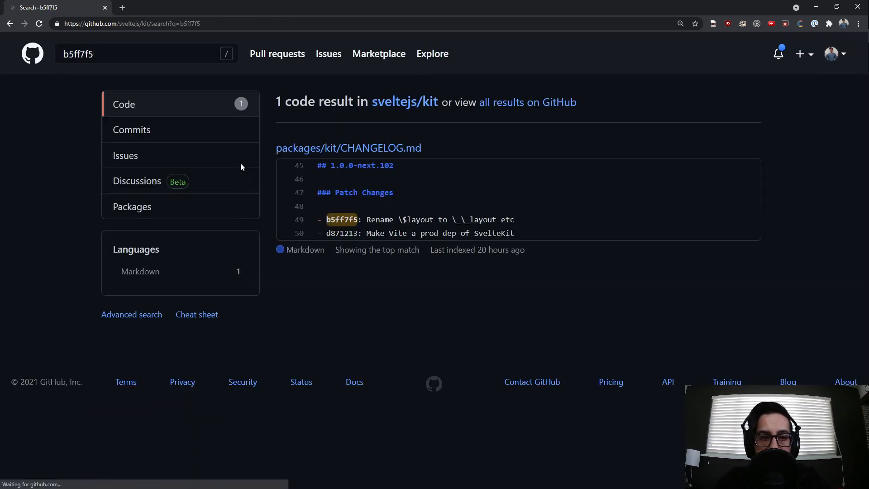
click(131, 130)
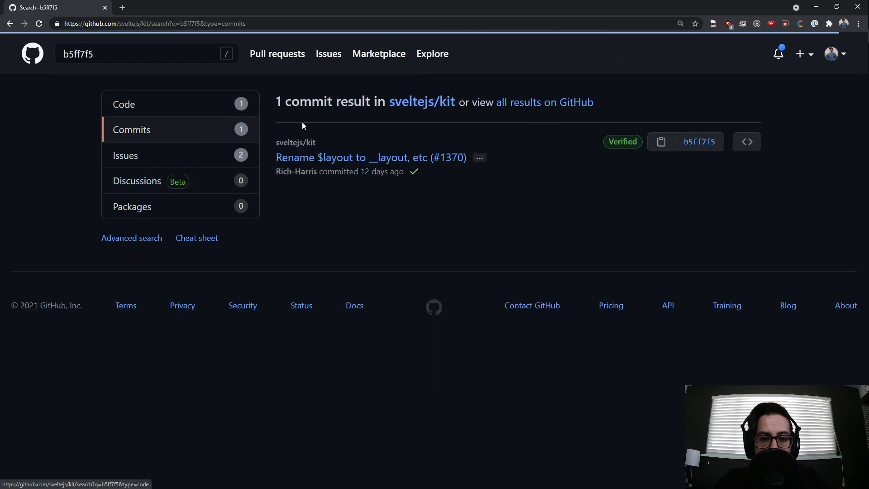
click(369, 157)
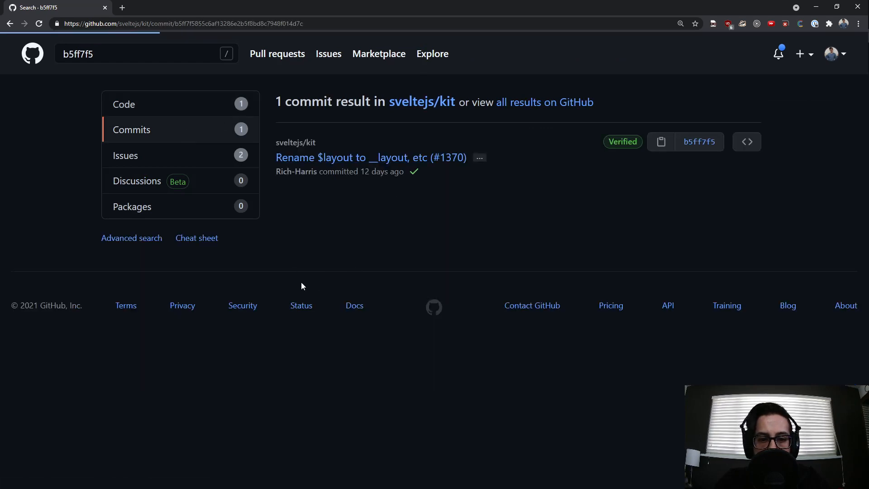
click(370, 158)
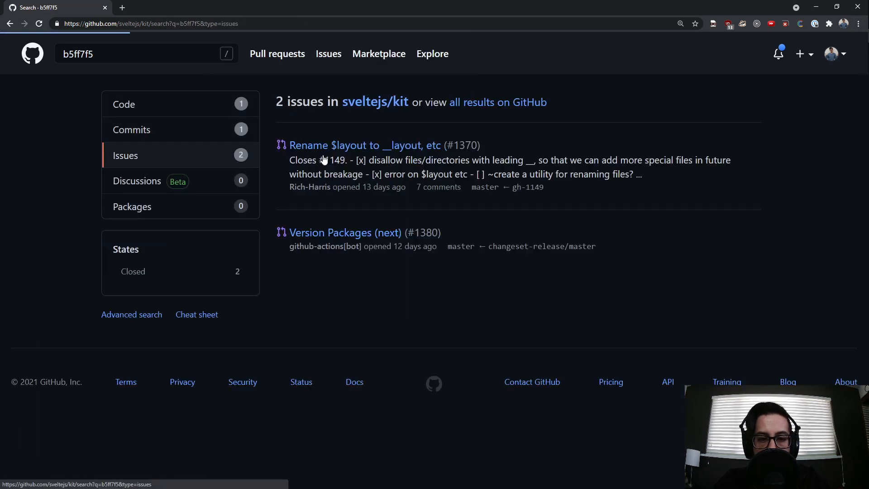
Open pull request #1370 'Rename $layout to __layout' and follow its link to issue #1149
click(359, 145)
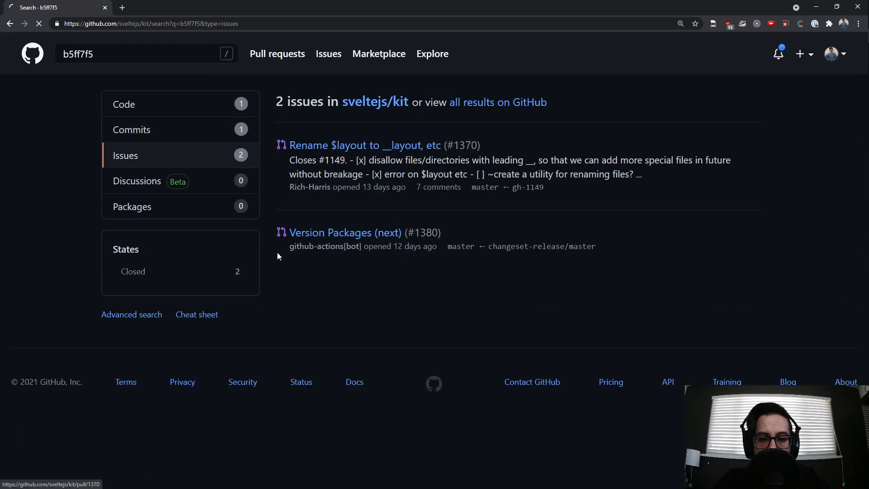
click(365, 145)
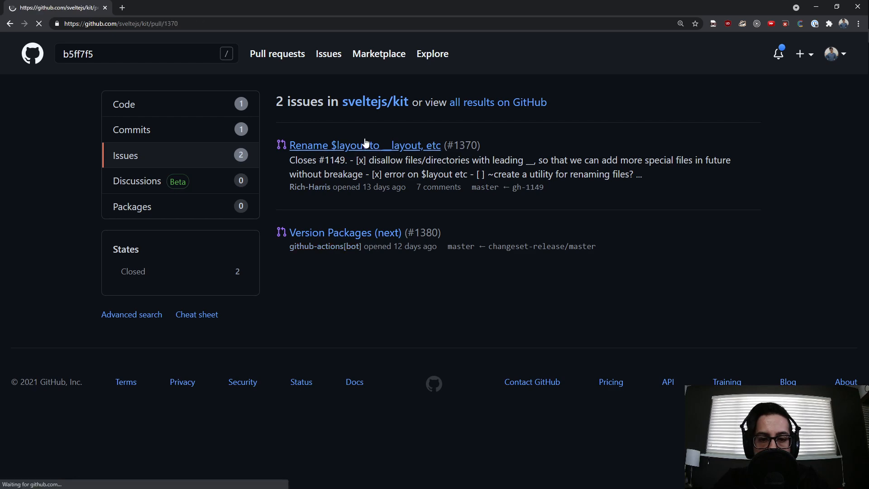
click(353, 145)
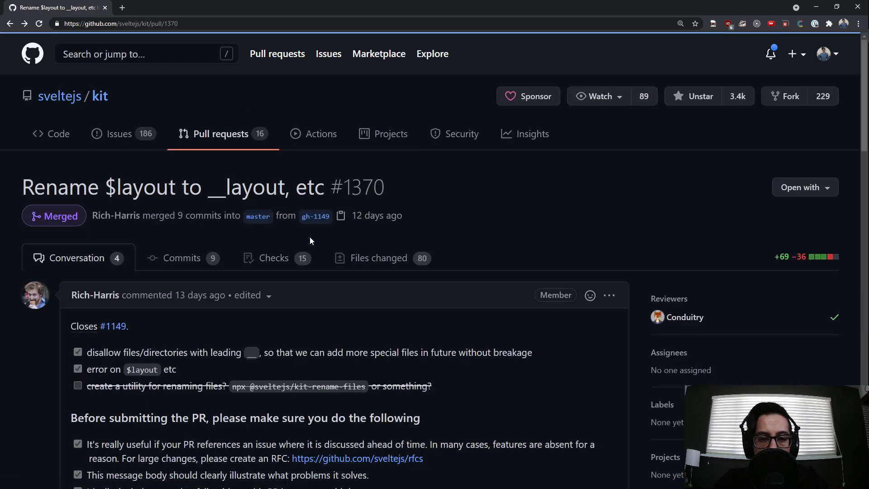
scroll(down, 3)
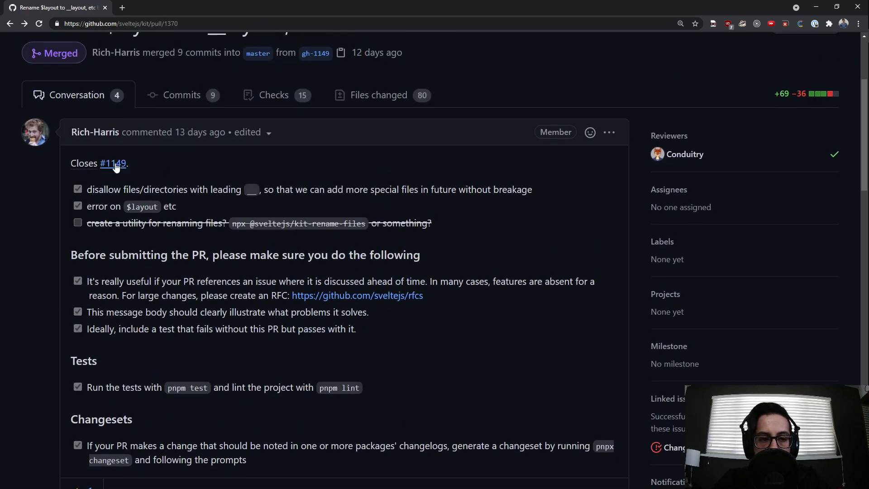
click(113, 163)
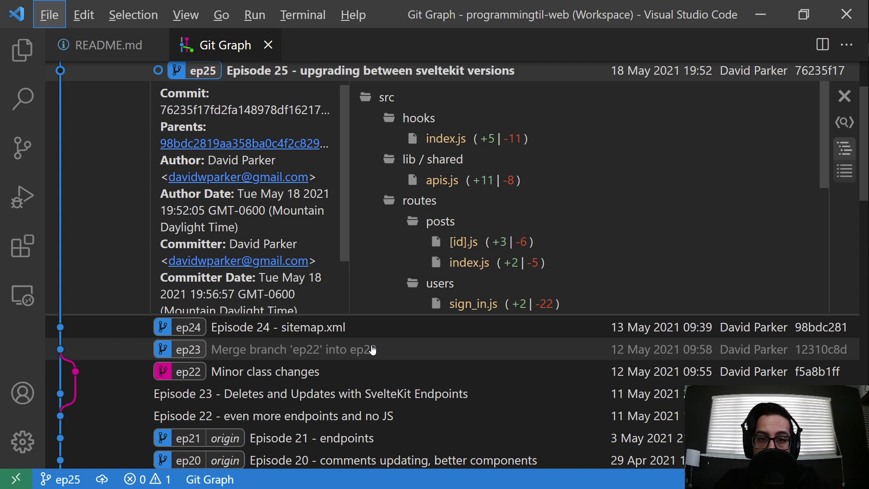
mouse_move(622, 198)
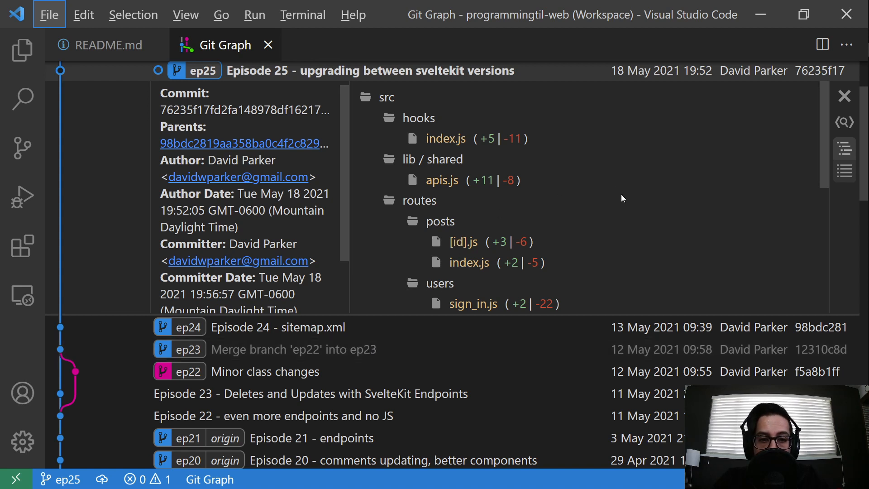
mouse_move(532, 209)
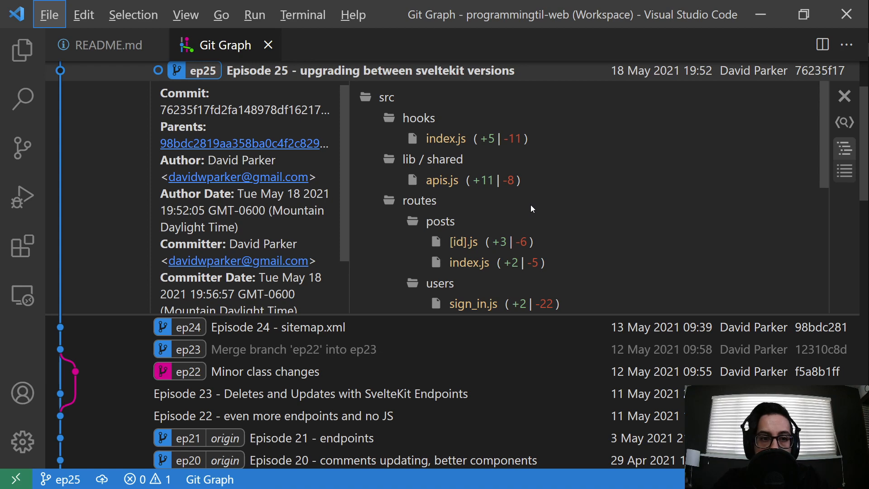
click(104, 44)
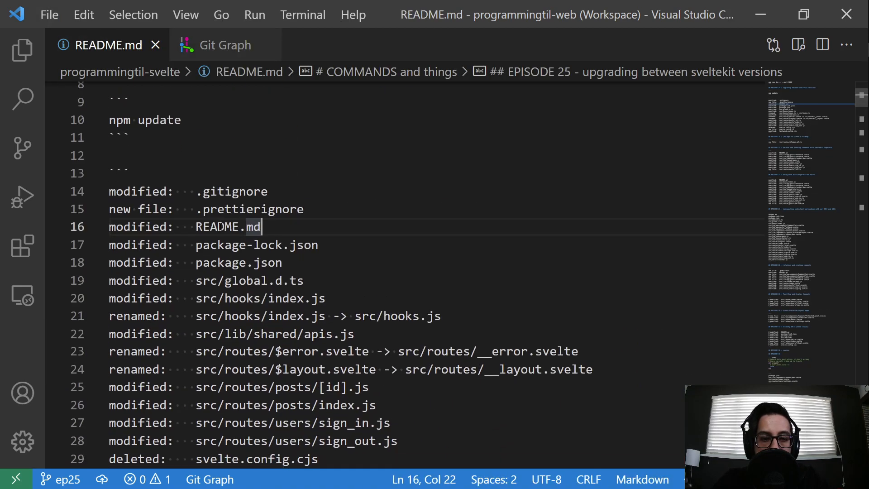
scroll(down, 3)
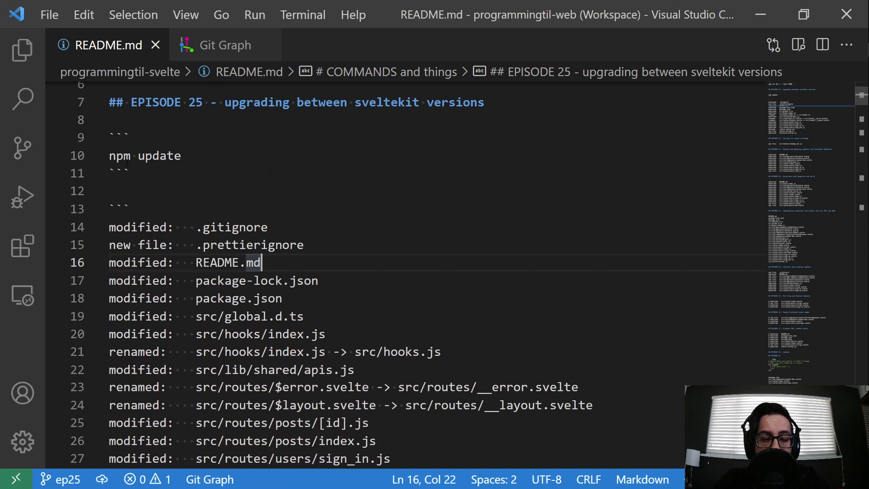
mouse_move(269, 175)
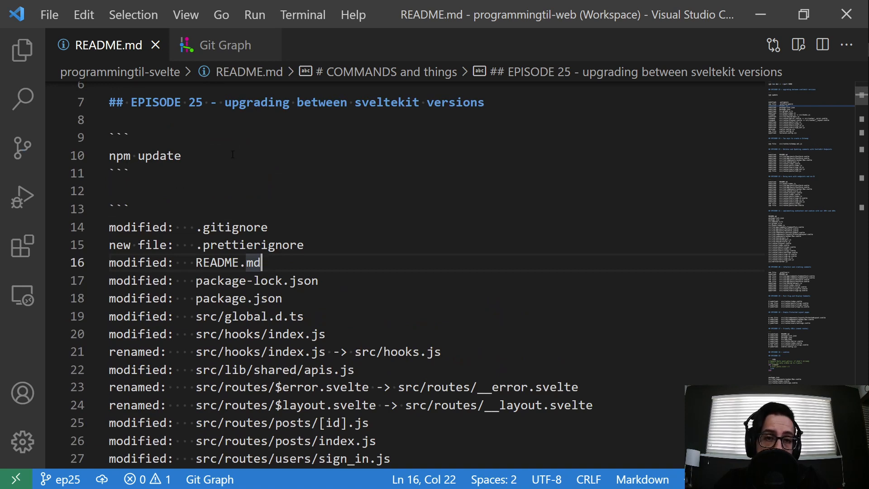
click(226, 44)
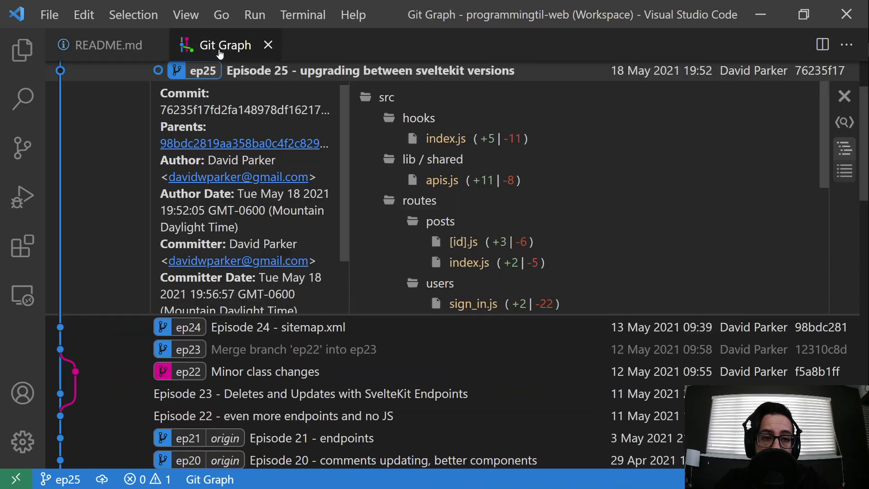
Scroll through the package.json side-by-side diff, reviewing bumps like kit next.108
scroll(down, 3)
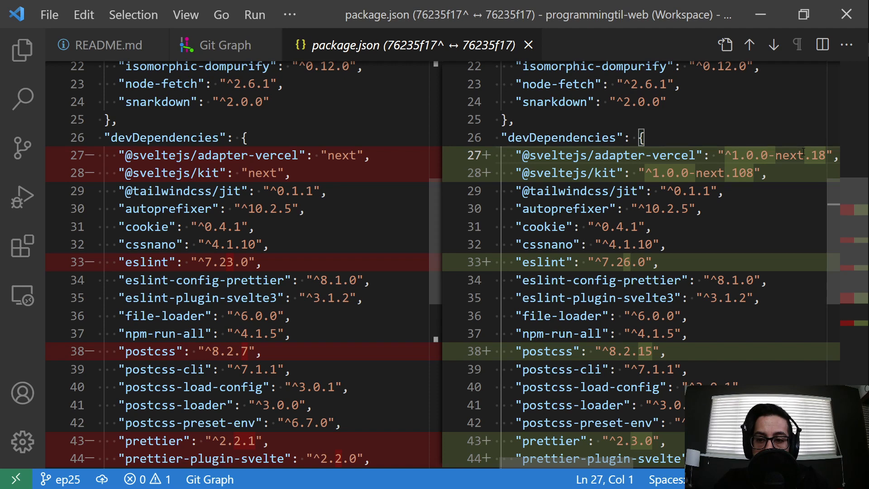
click(727, 173)
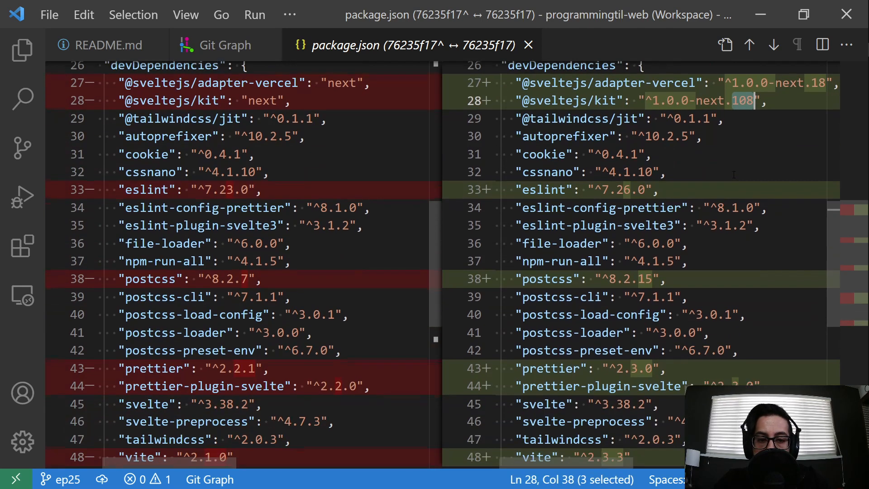
scroll(down, 3)
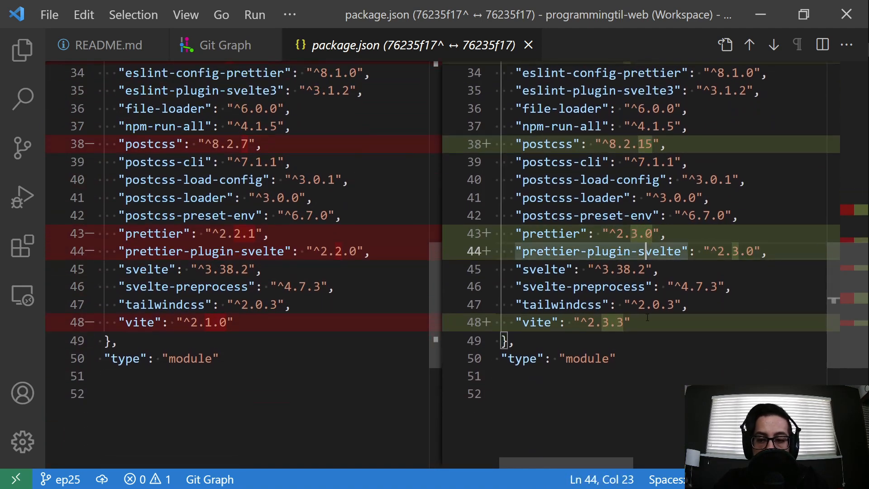
click(619, 322)
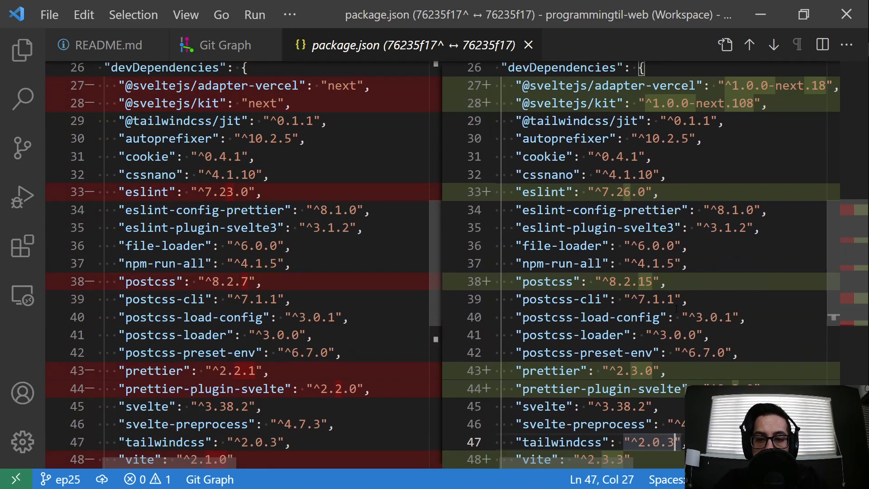
scroll(down, 3)
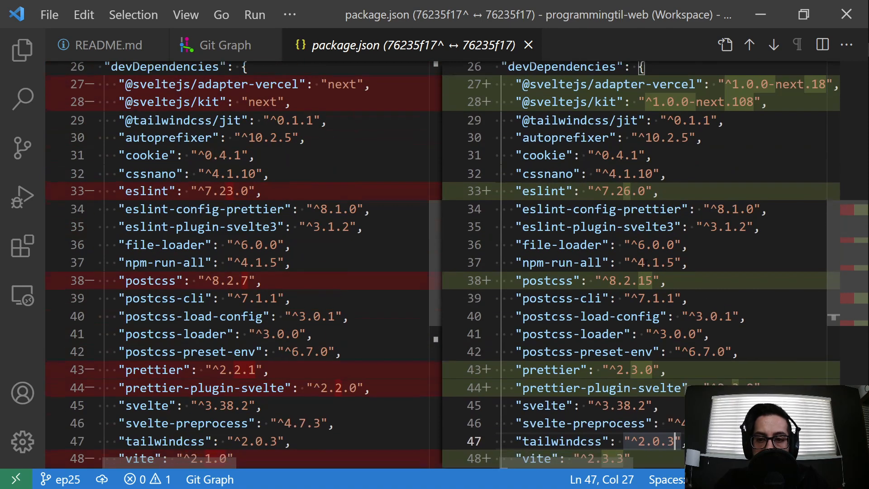
scroll(down, 3)
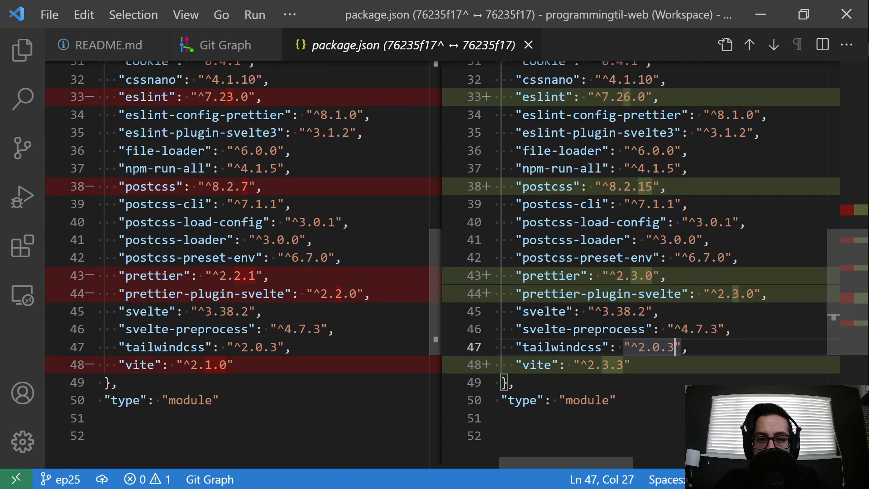
scroll(down, 3)
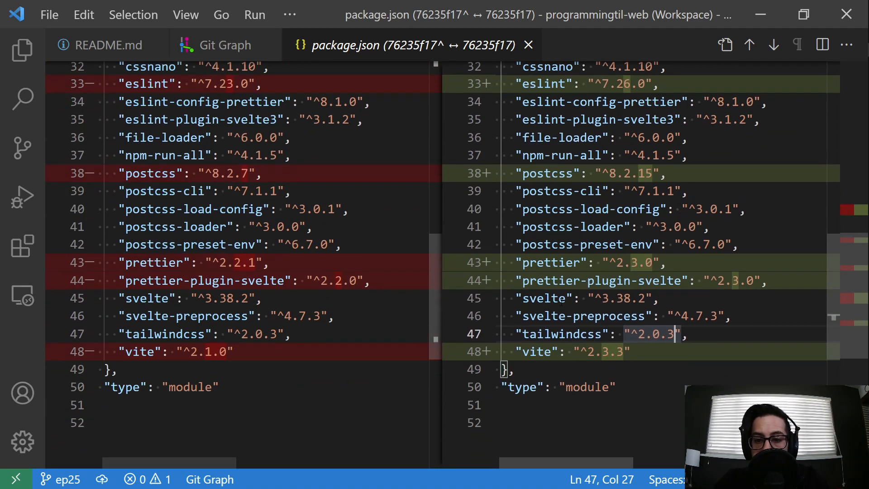
scroll(up, 3)
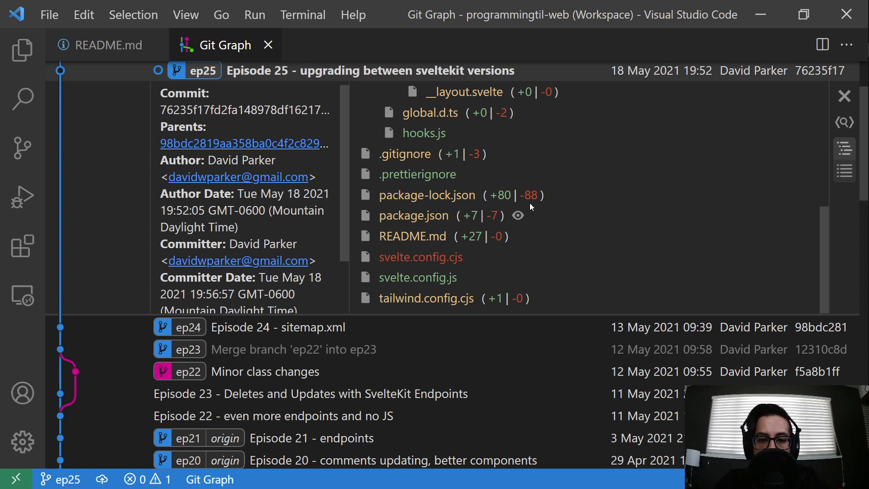
scroll(down, 3)
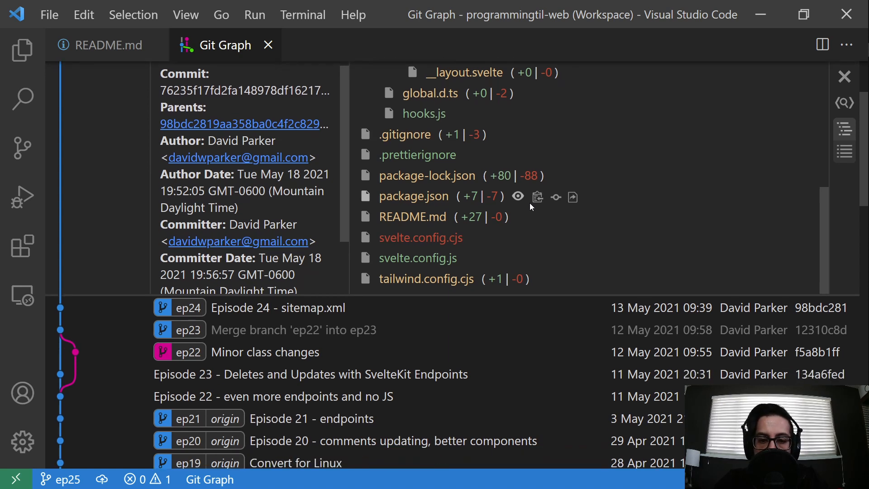
mouse_move(427, 176)
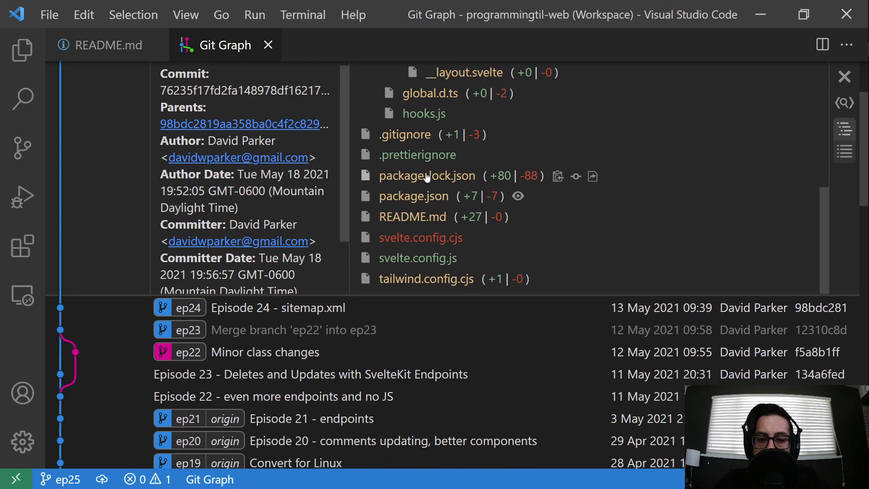
click(427, 176)
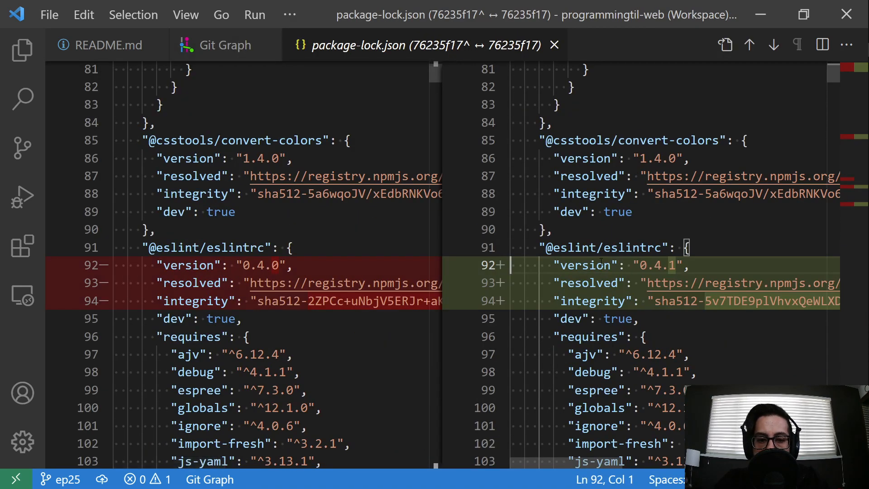
scroll(down, 3)
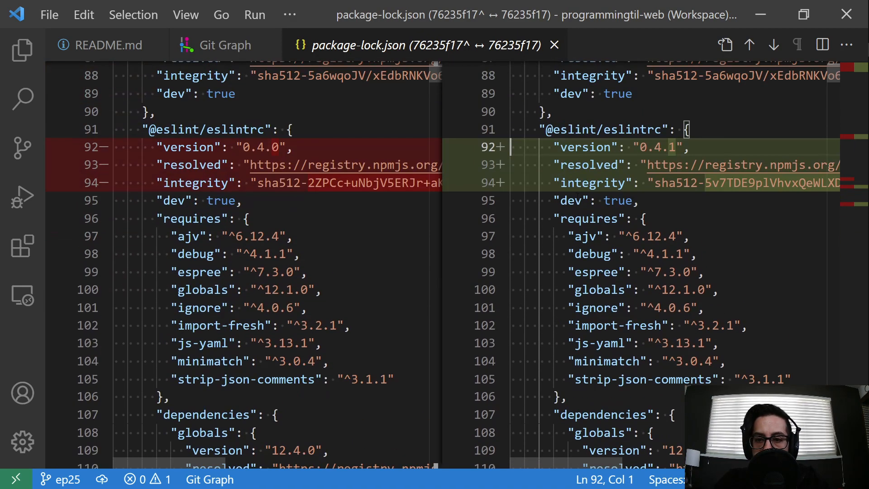
scroll(down, 3)
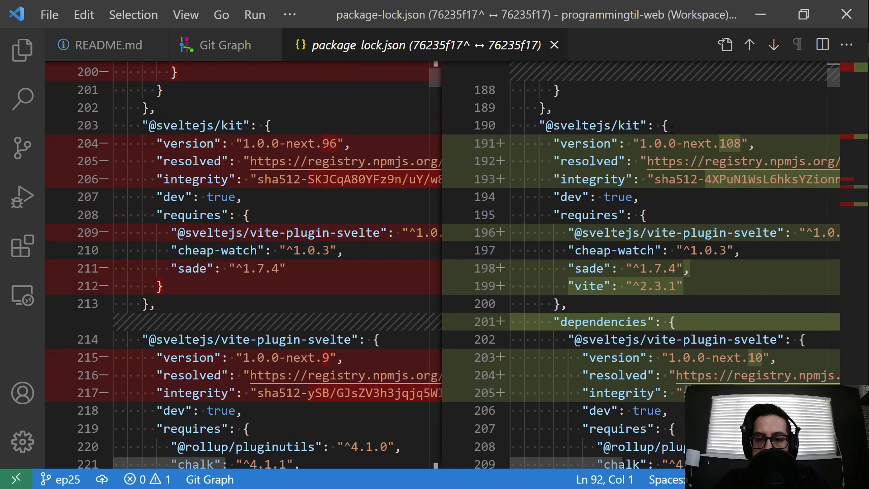
double_click(328, 143)
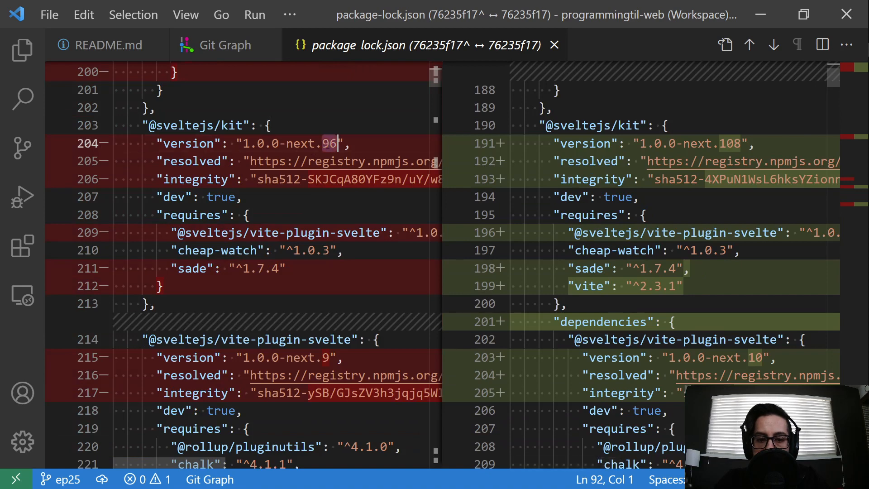
double_click(732, 143)
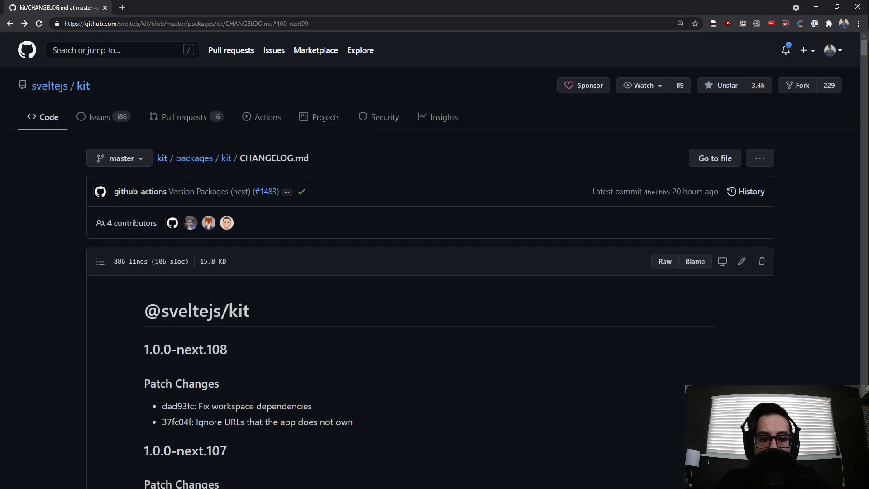
Scroll the kit CHANGELOG release notes between 1.0.0-next.108 and 1.0.0-next.96
scroll(down, 3)
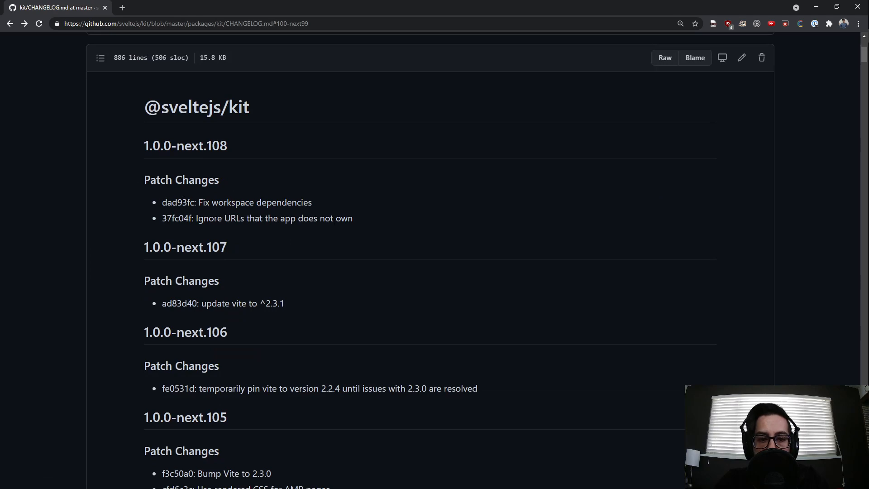
scroll(down, 3)
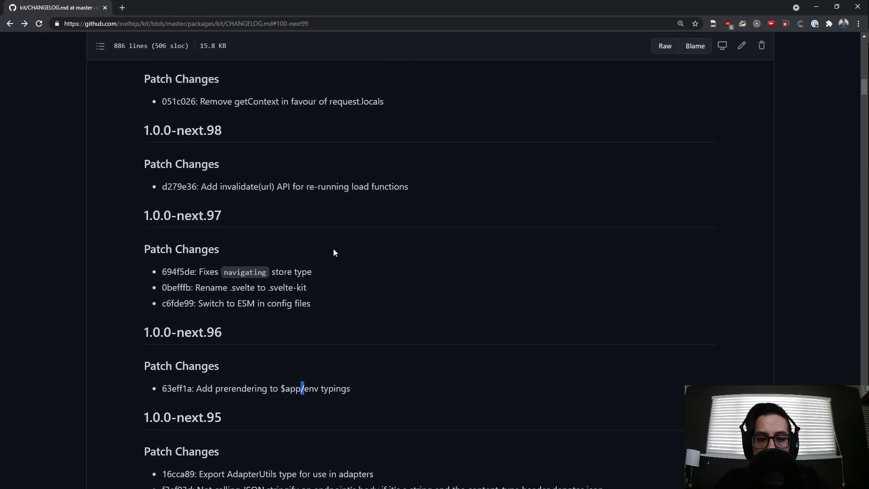
scroll(up, 3)
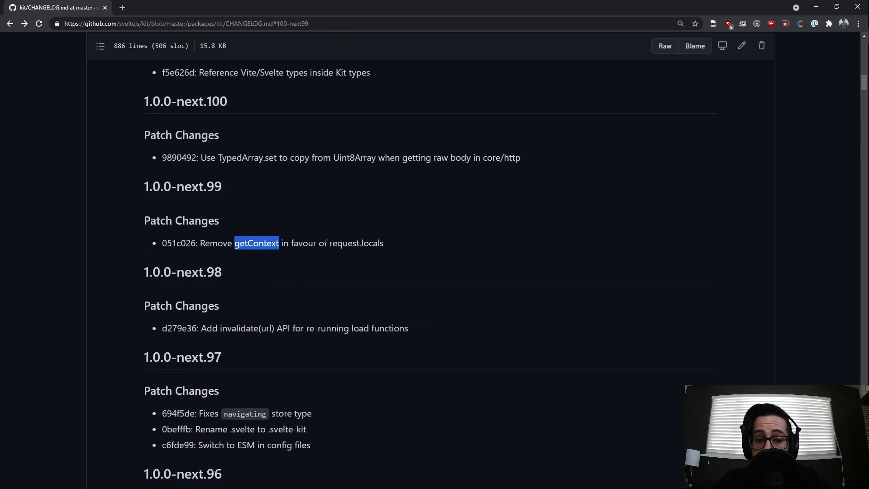
scroll(up, 3)
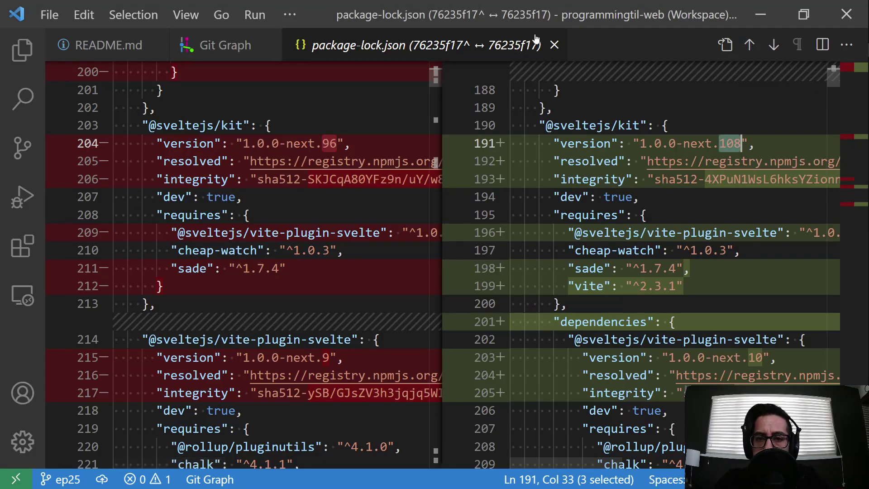
Open the diffs for the deleted svelte.config.cjs and the new svelte.config.js
click(557, 45)
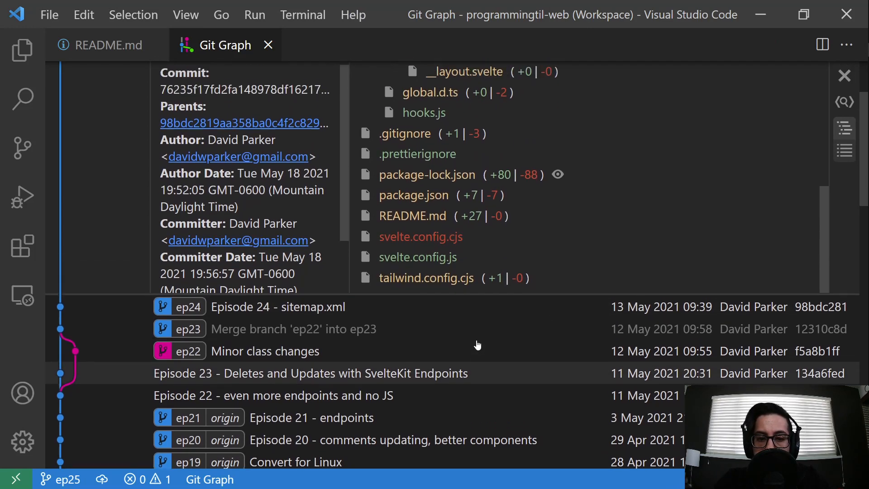
click(420, 237)
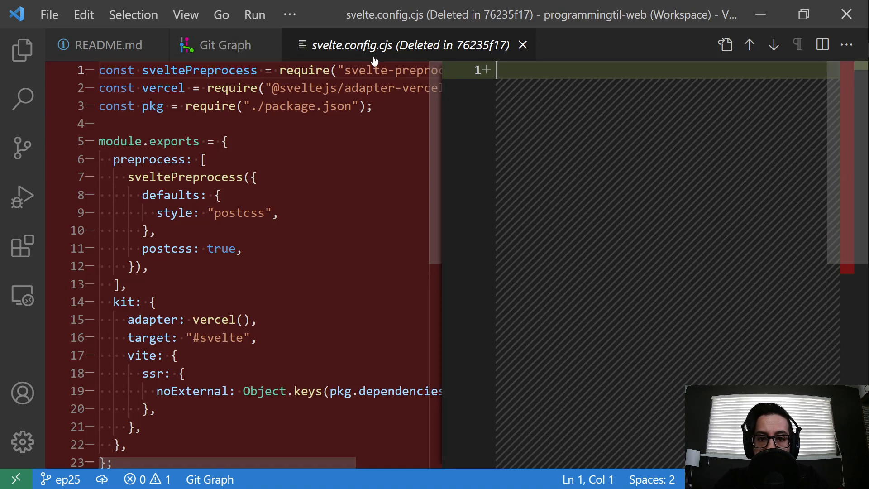
mouse_move(228, 47)
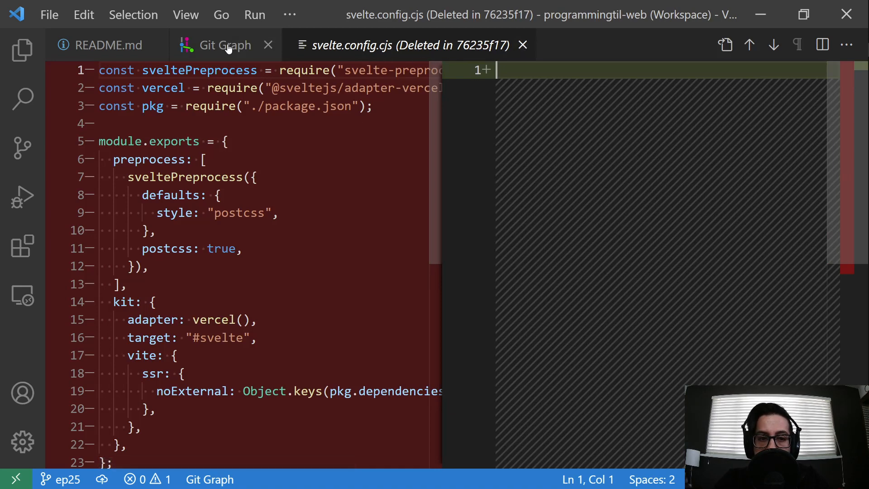
click(224, 44)
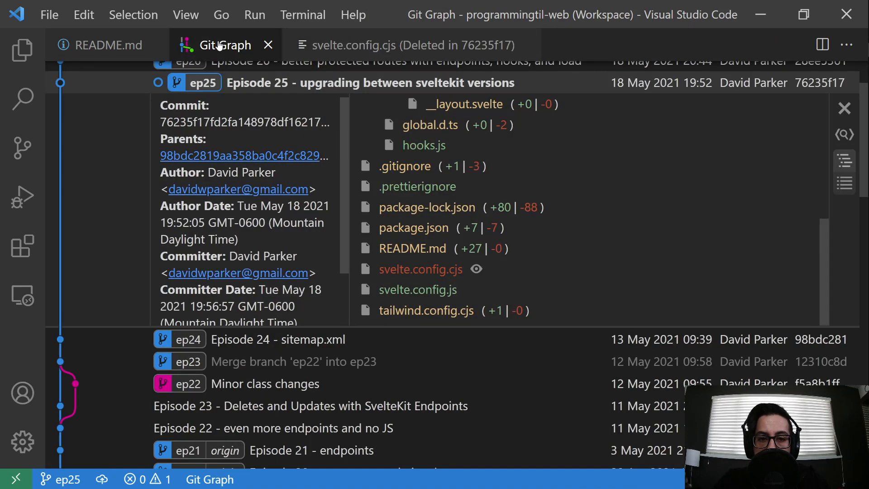
click(418, 289)
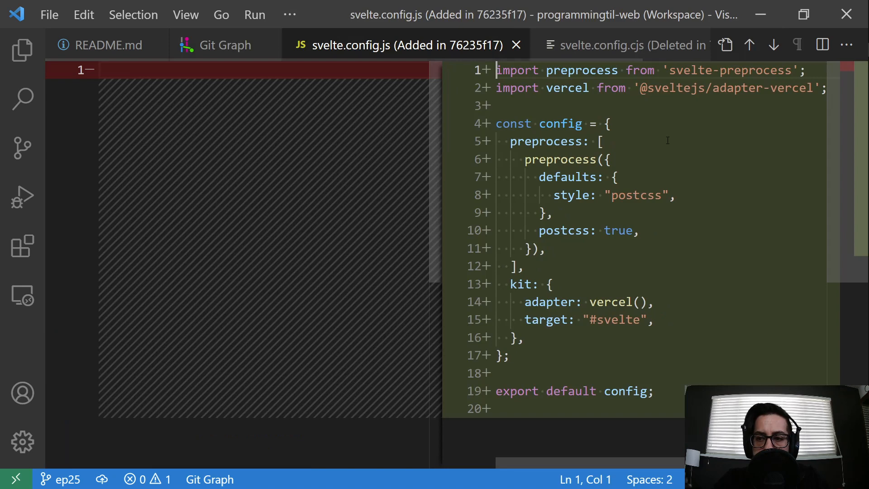
Compare the CommonJS and ES module config versions side by side, then close the comparisons
click(614, 45)
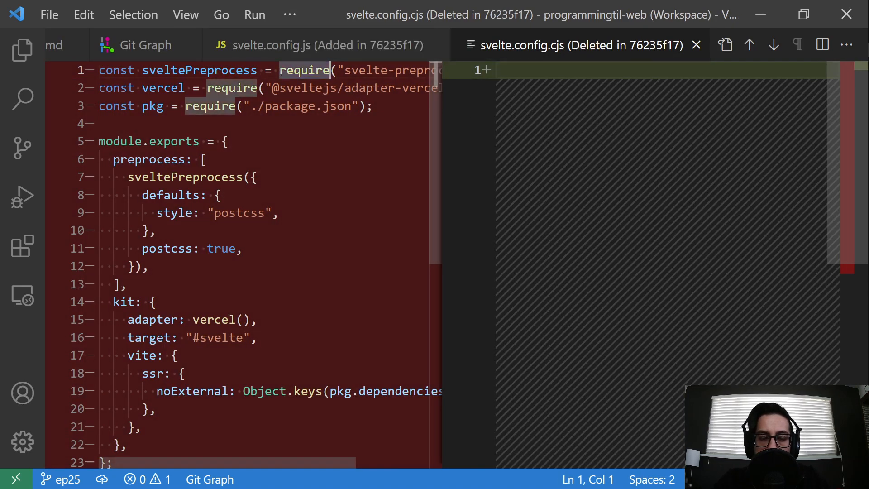
click(318, 45)
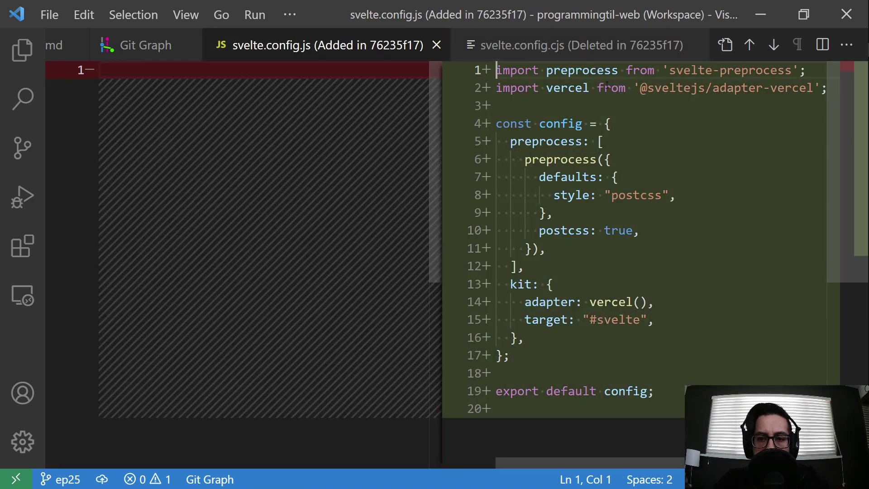
click(581, 45)
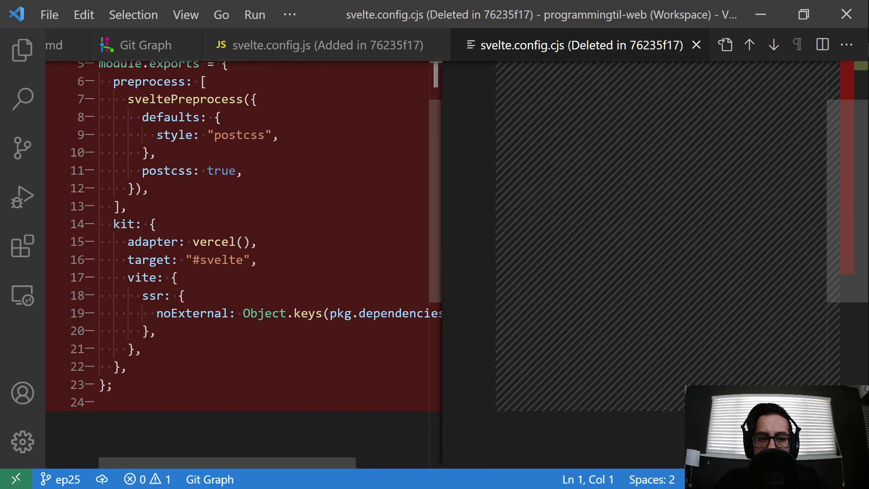
click(330, 44)
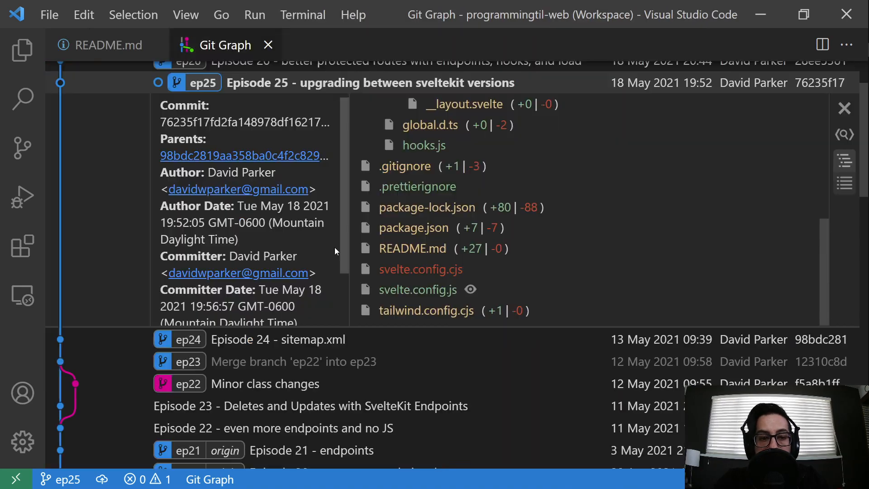
click(20, 49)
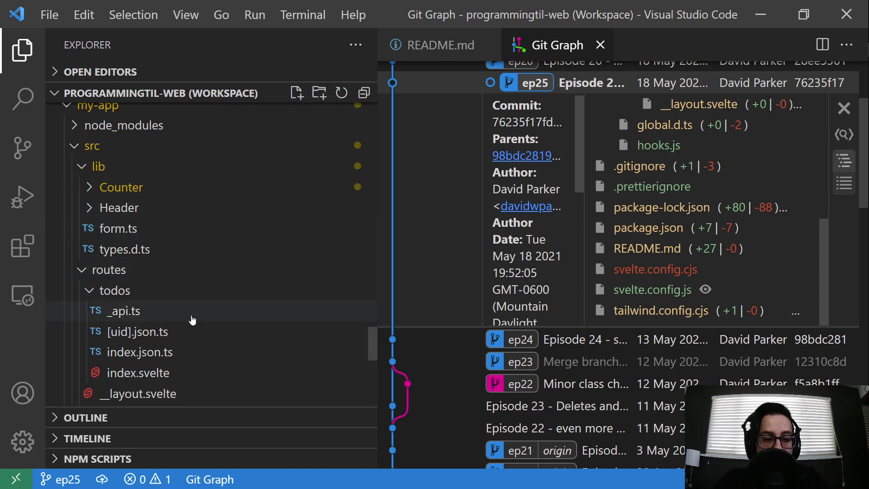
scroll(down, 3)
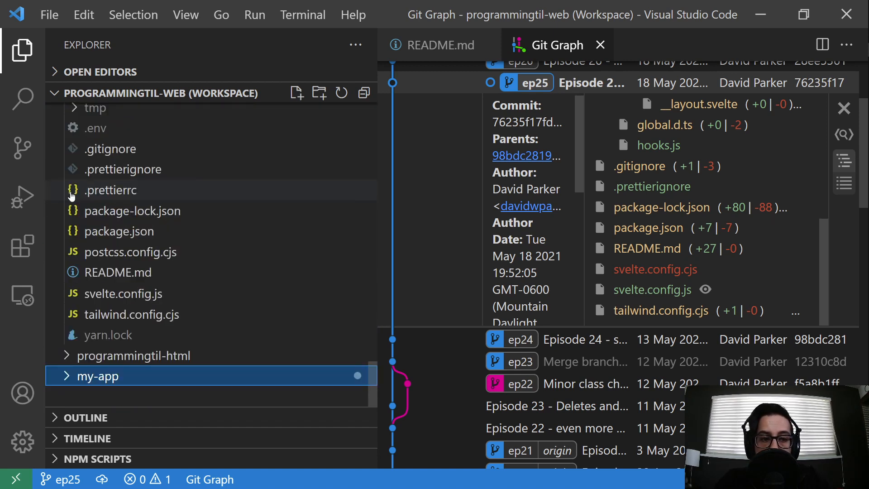
click(18, 44)
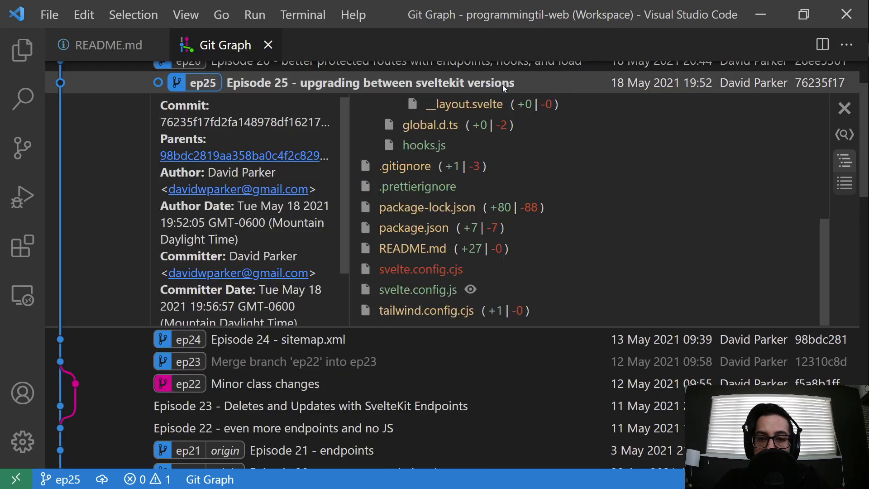
scroll(down, 3)
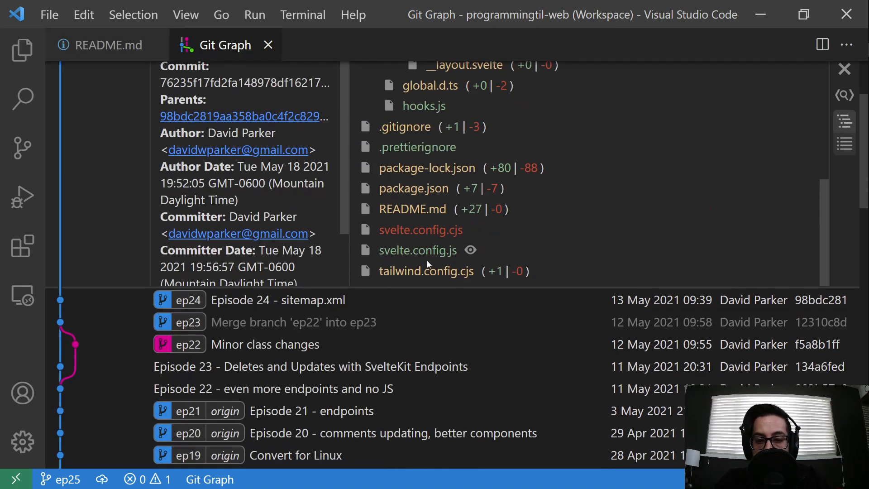
click(426, 272)
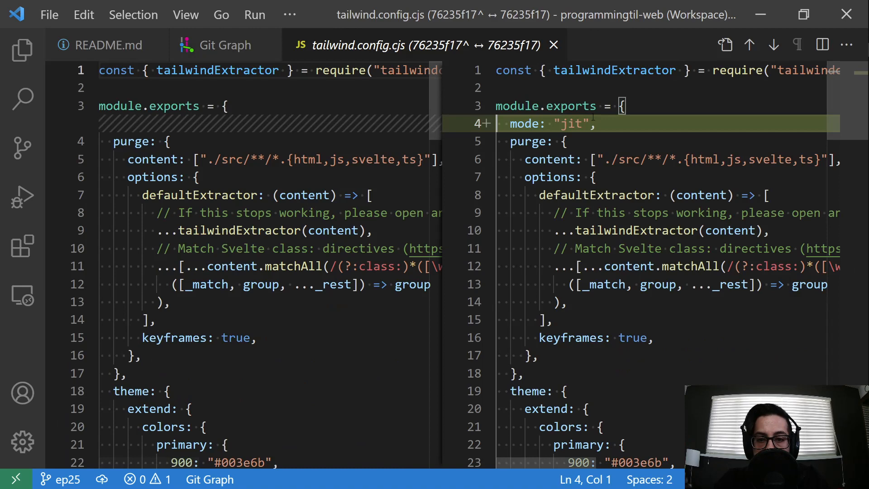
Open the .gitignore diff showing Sapper paths removed and /.svelte-kit added
click(225, 44)
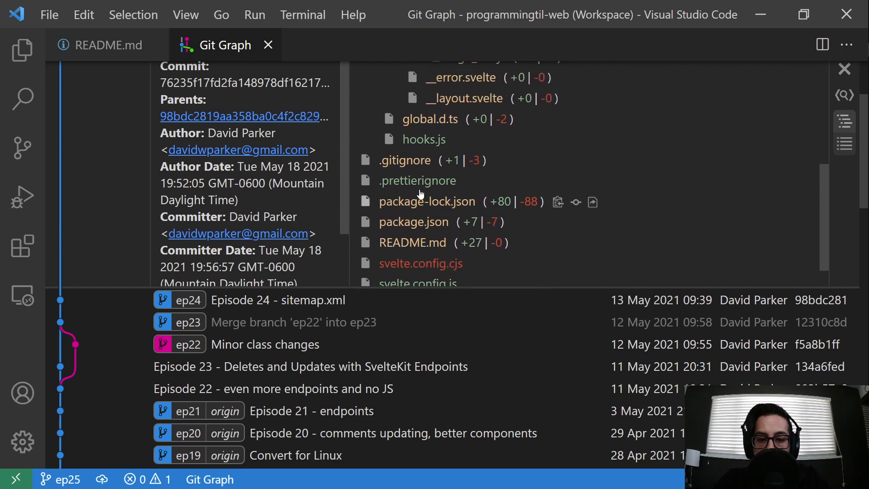
click(417, 180)
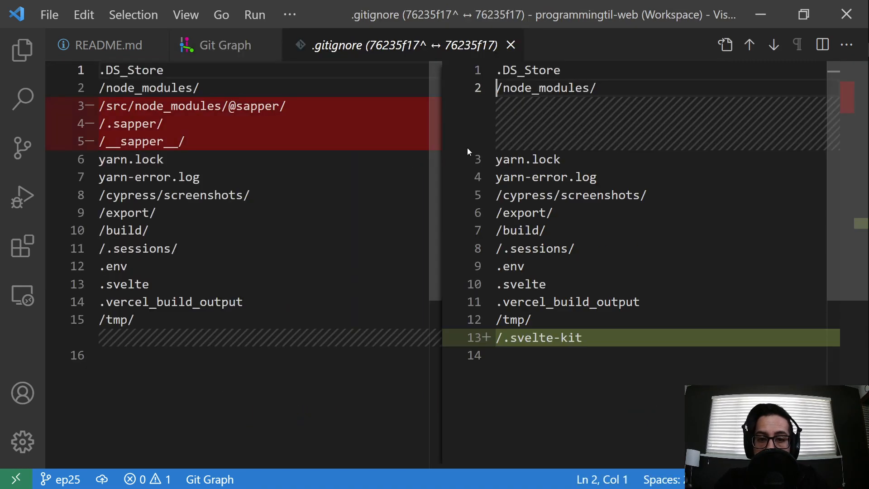
mouse_move(208, 131)
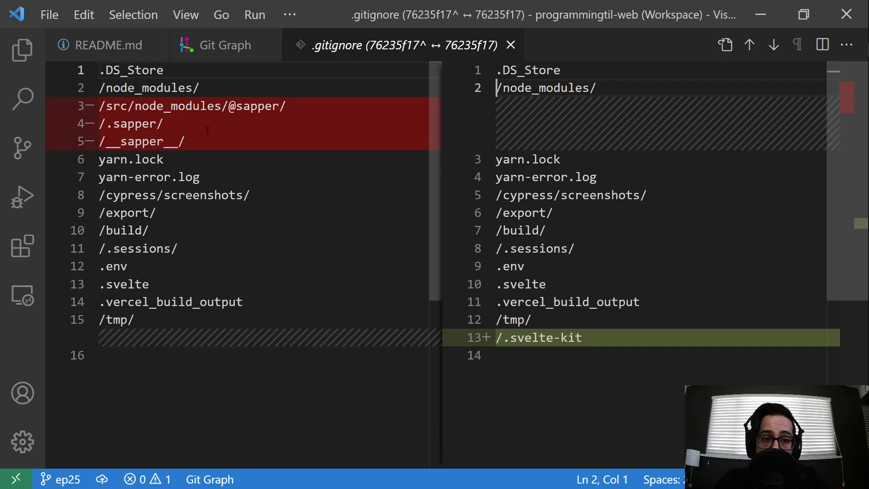
mouse_move(363, 112)
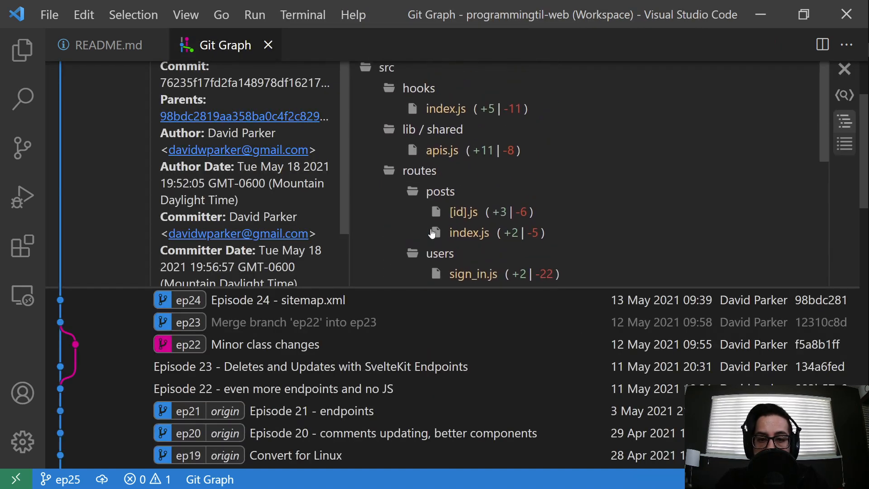
mouse_move(454, 104)
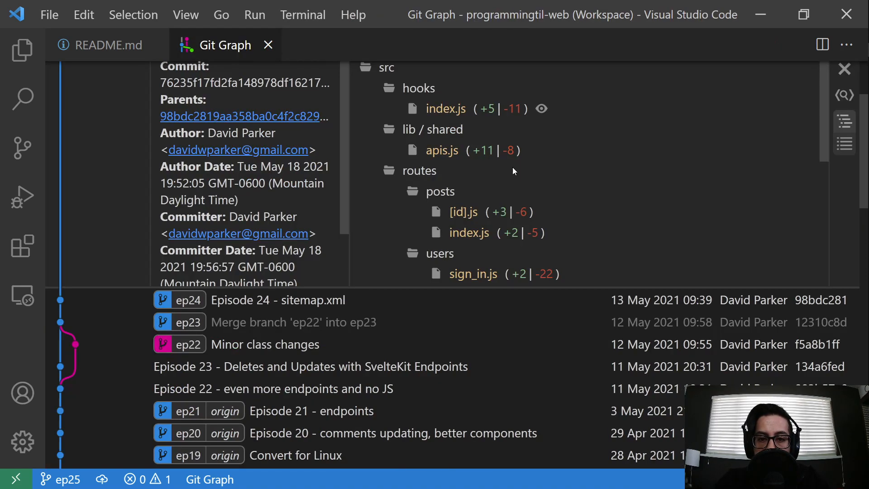
View the added hooks.js diff, close it, and open src/hooks.js from the Explorer
click(446, 108)
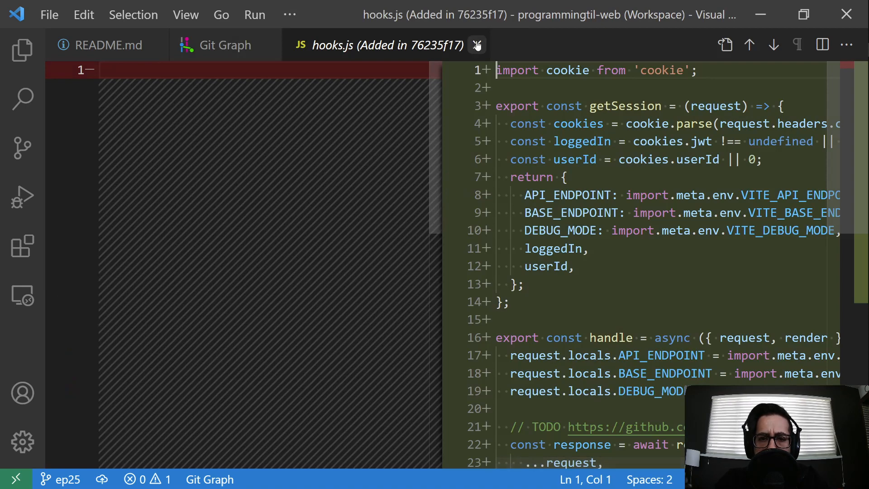
click(477, 44)
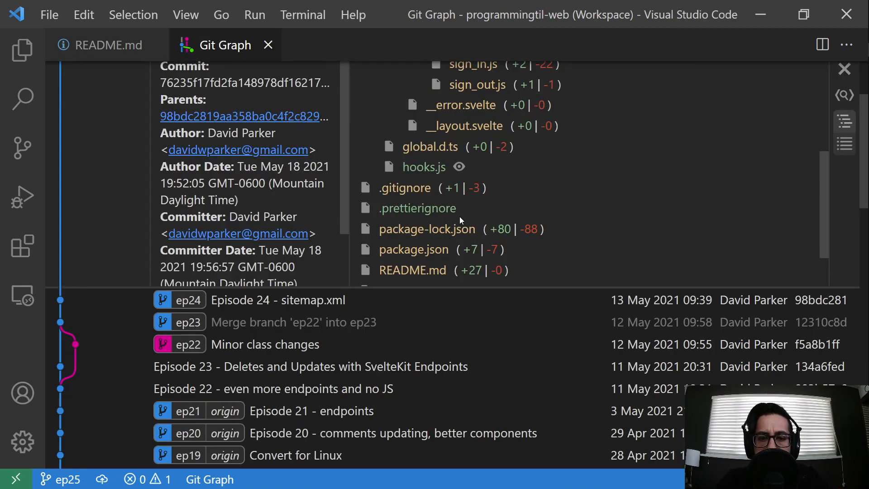
text(hooks)
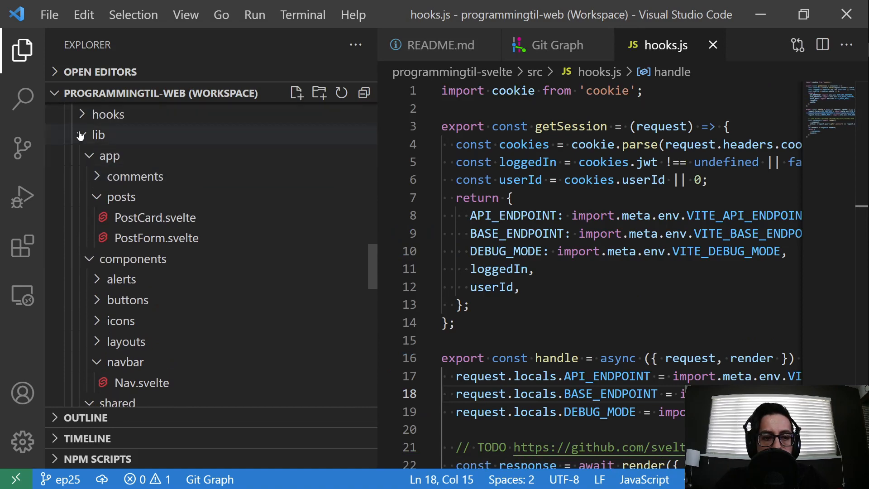
click(108, 114)
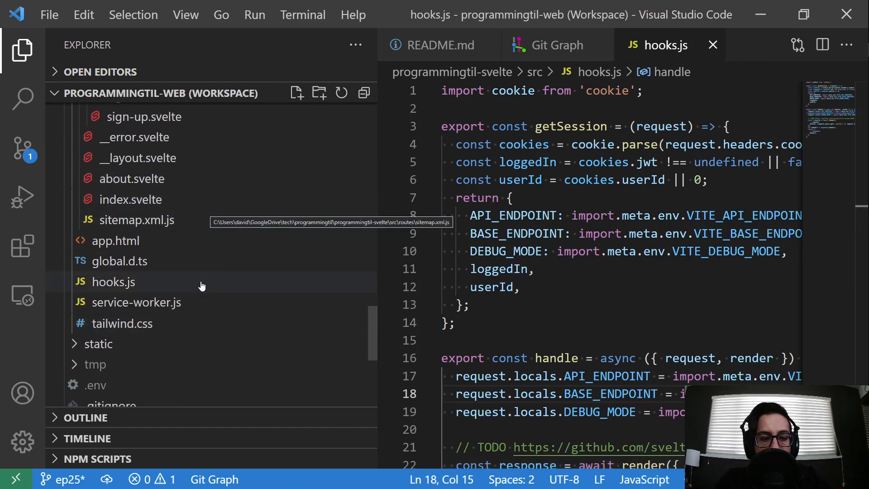
click(20, 49)
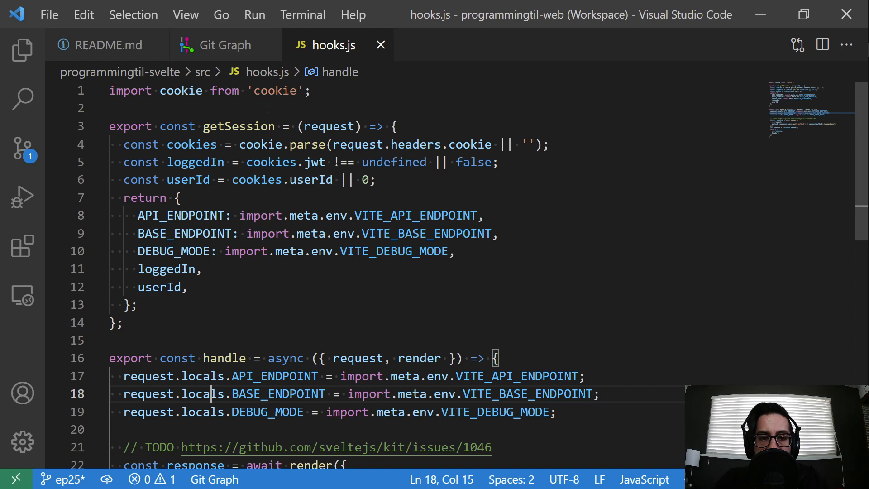
Open the commit's src/hooks/index.js changes from the Git Graph file tree
click(225, 45)
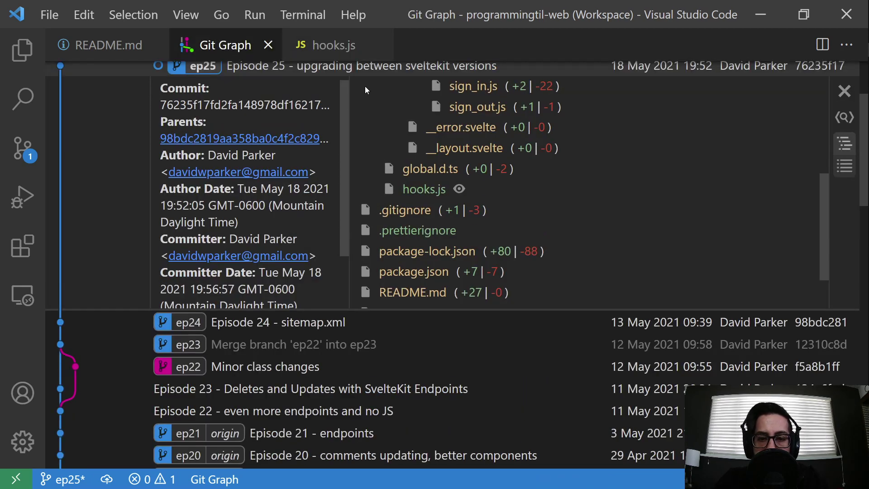
right_click(423, 188)
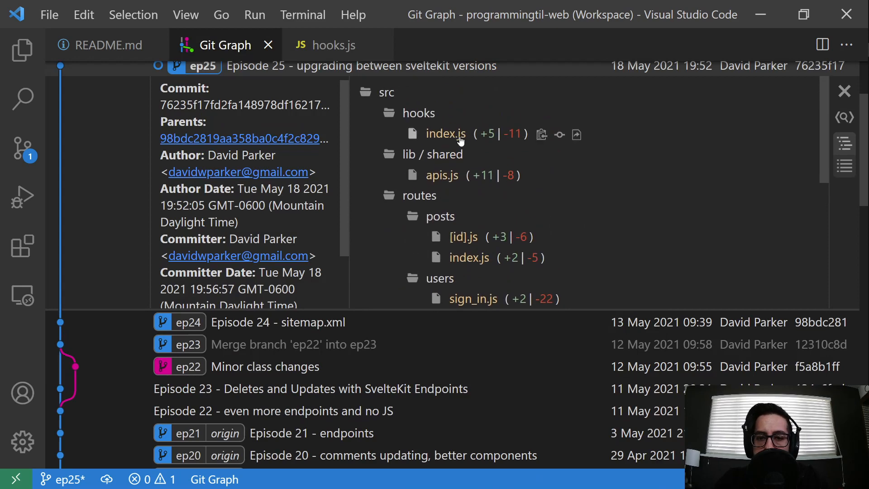
click(446, 133)
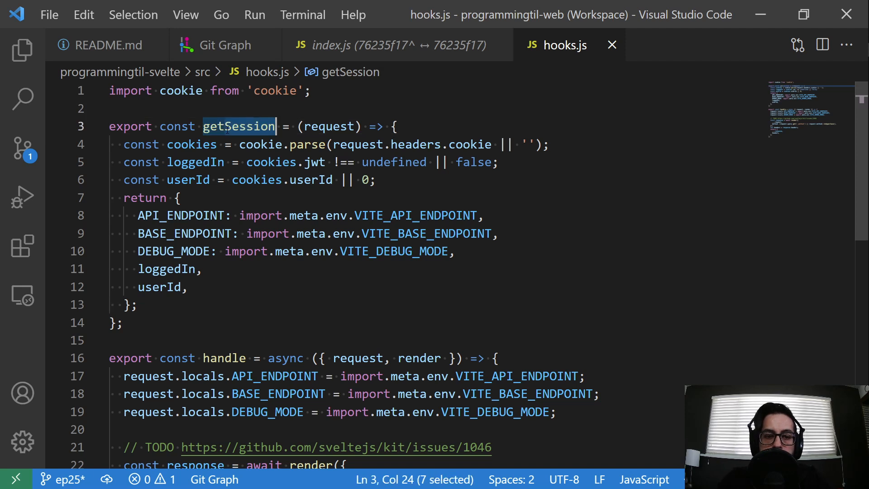
Read through hooks.js, highlighting the API_ENDPOINT name and locals property in handle
text(getContext)
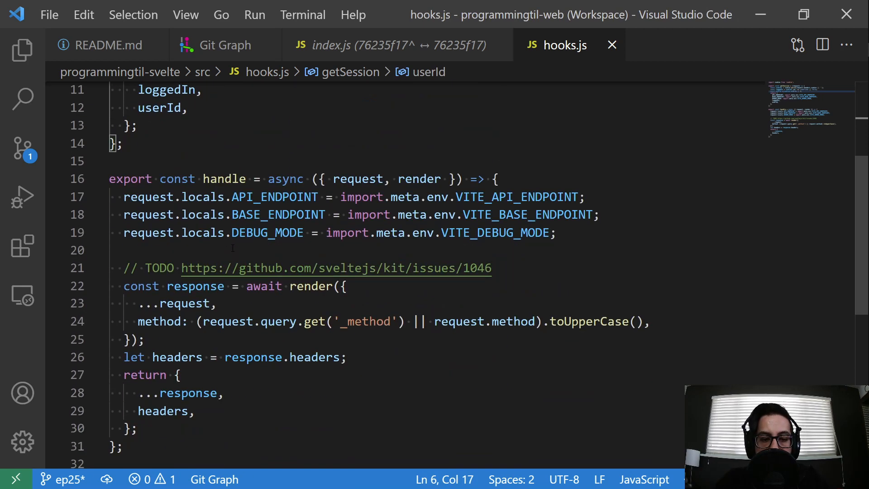
double_click(275, 196)
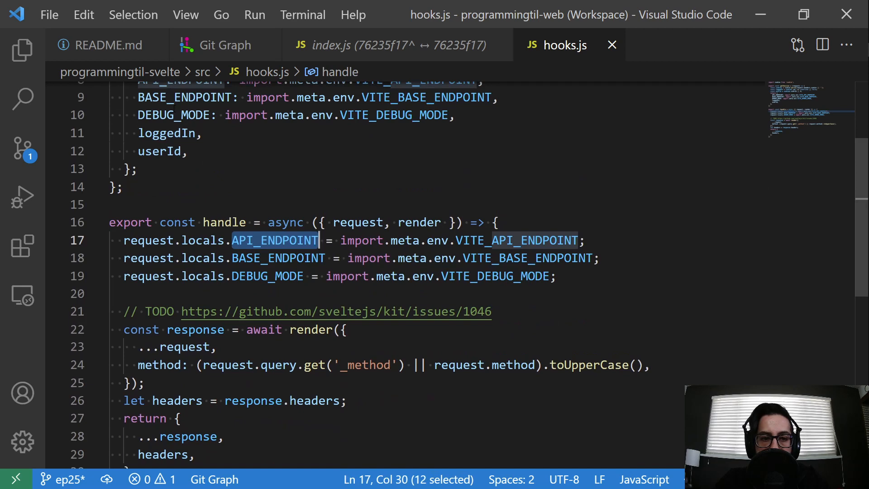
scroll(down, 3)
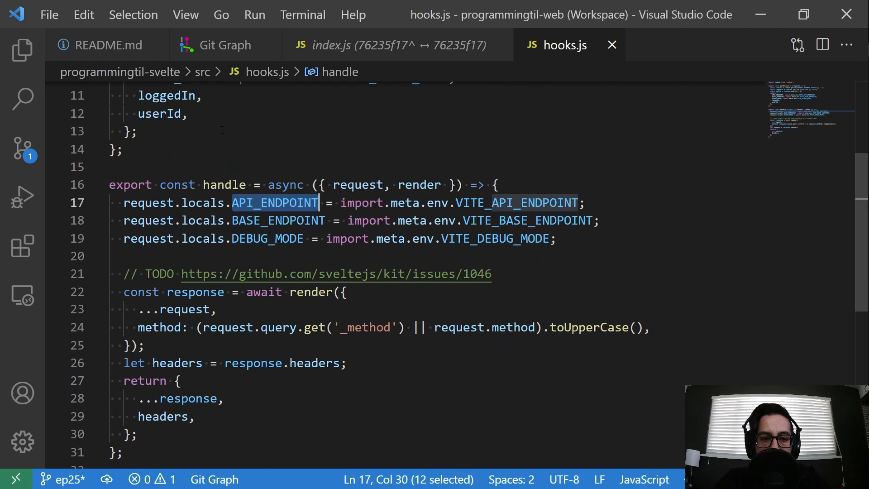
click(228, 203)
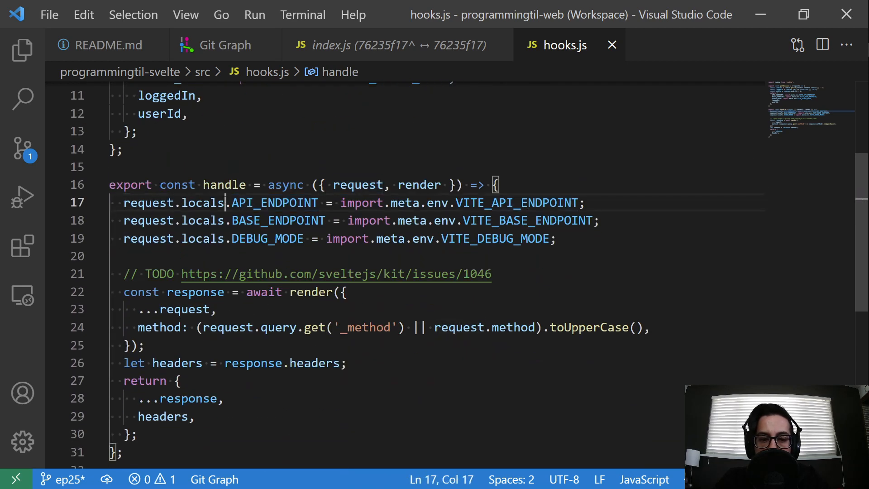
double_click(274, 203)
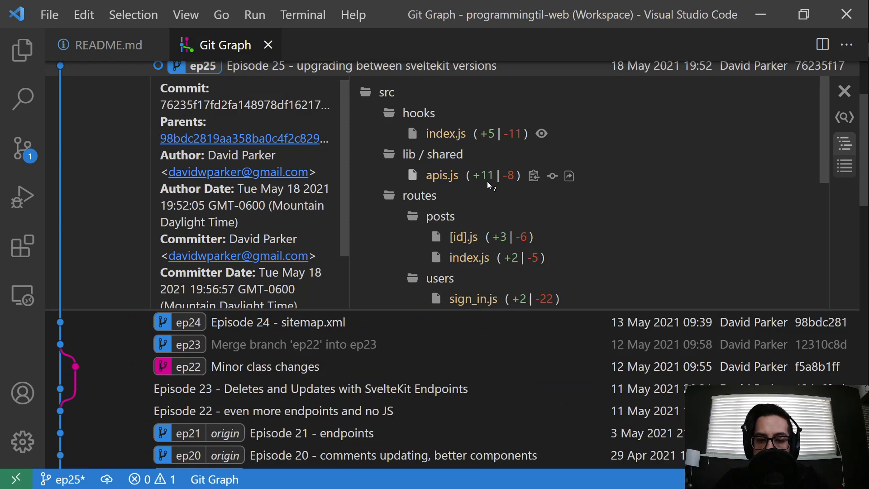
scroll(down, 3)
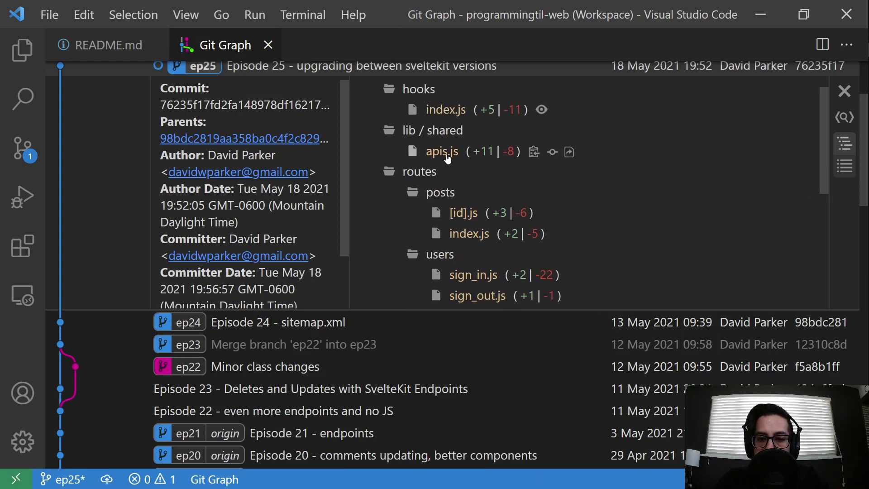
Scroll through the apis.js, posts/[id].js and sign_in.js diffs that switch to api.getFormBody
click(441, 152)
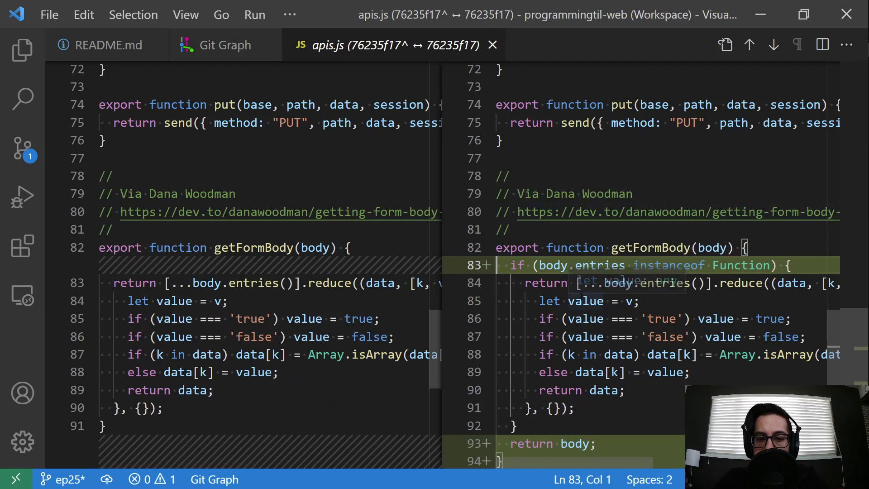
scroll(down, 3)
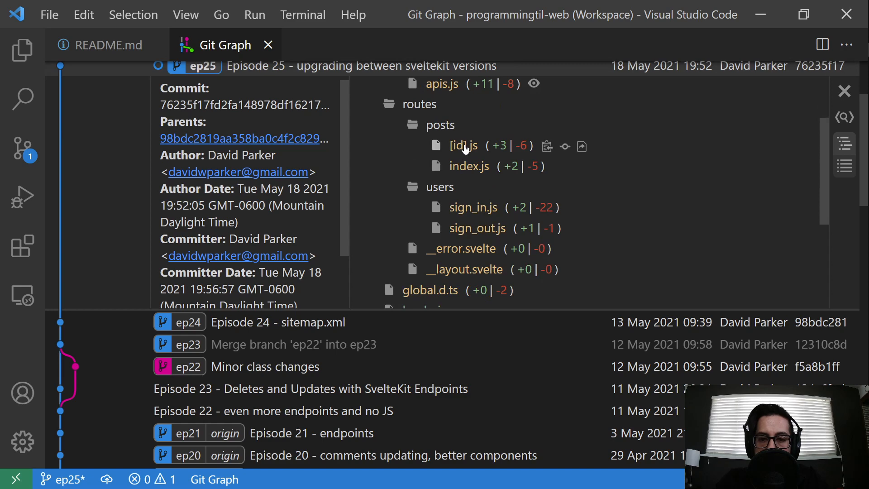
click(463, 146)
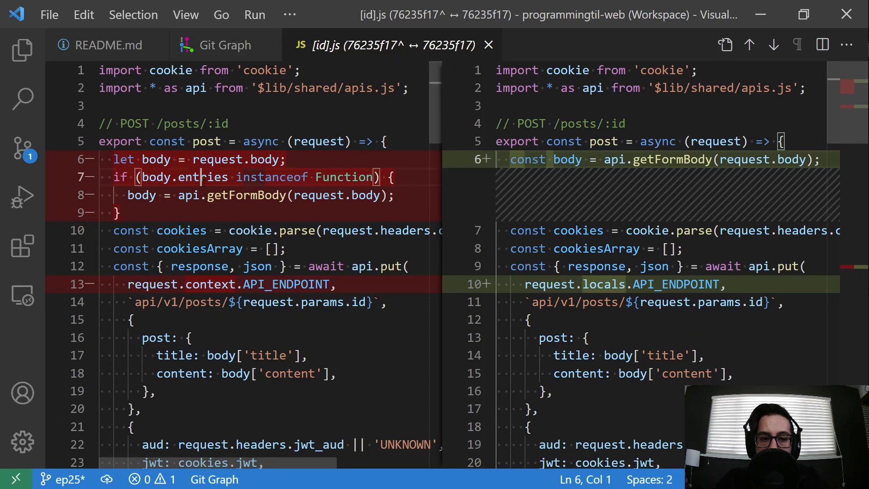
double_click(672, 159)
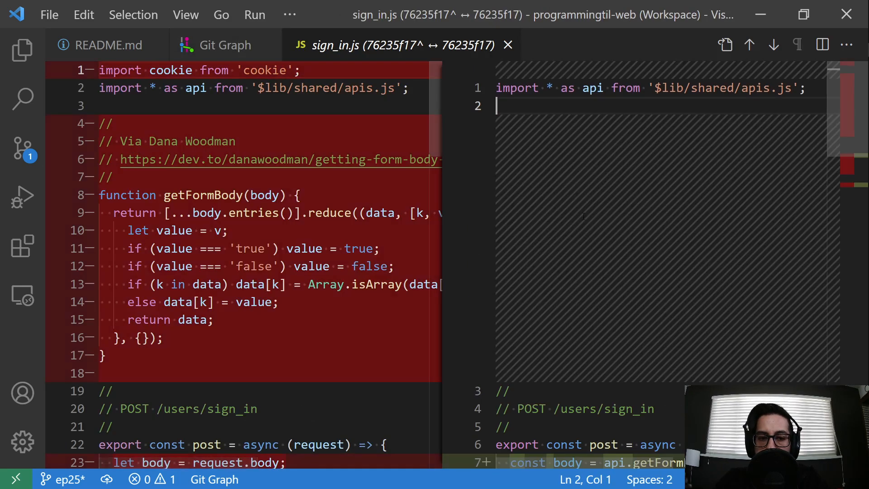
scroll(down, 3)
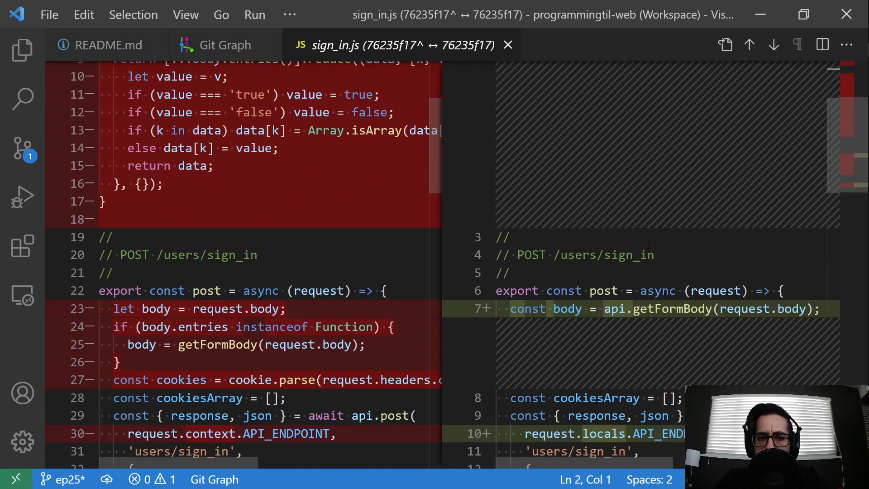
scroll(down, 3)
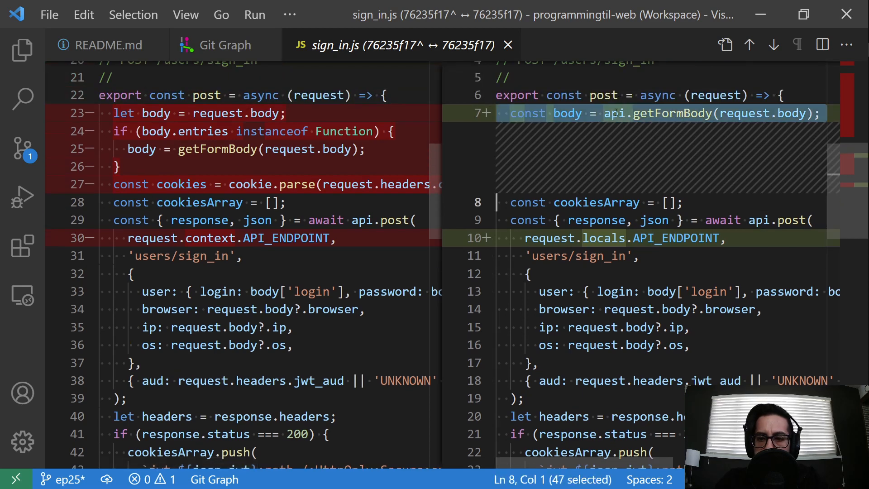
scroll(down, 3)
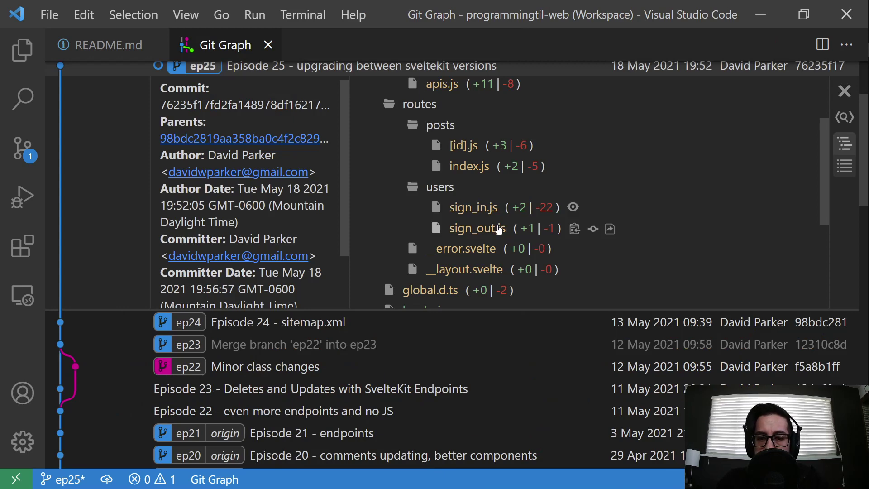
Review the sign_out.js and __error.svelte diffs, returning to the changed-file list
click(477, 229)
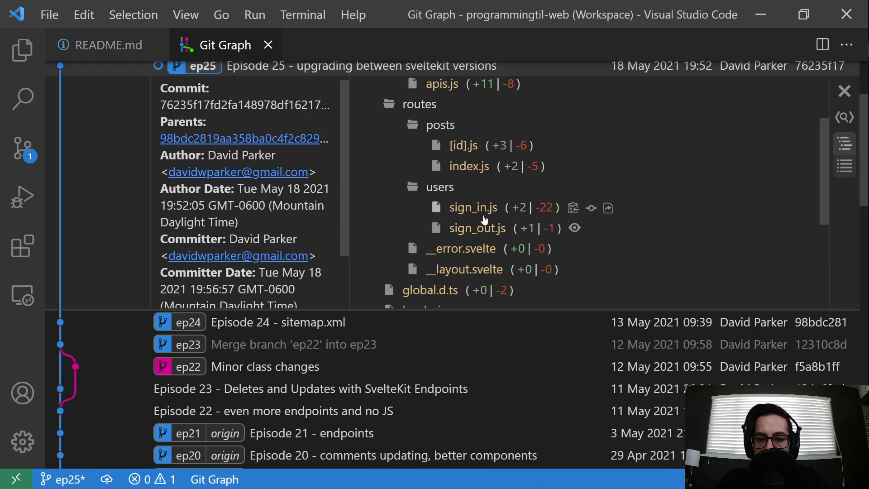
scroll(down, 3)
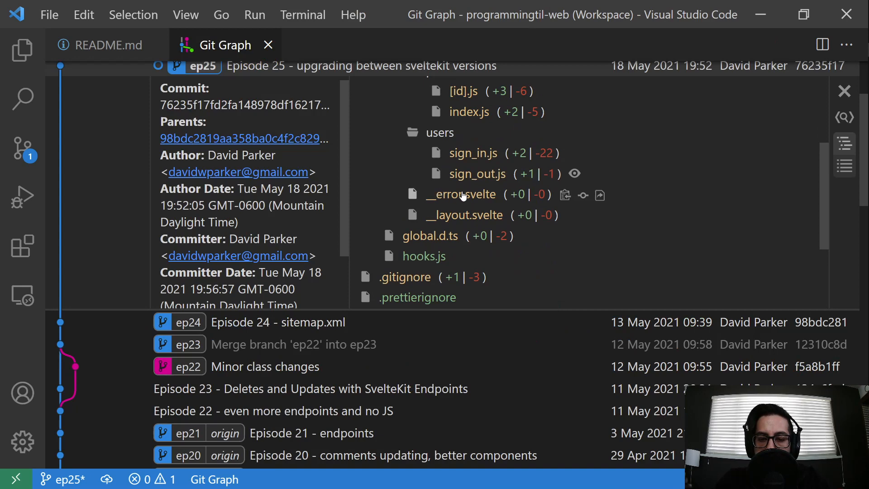
click(460, 194)
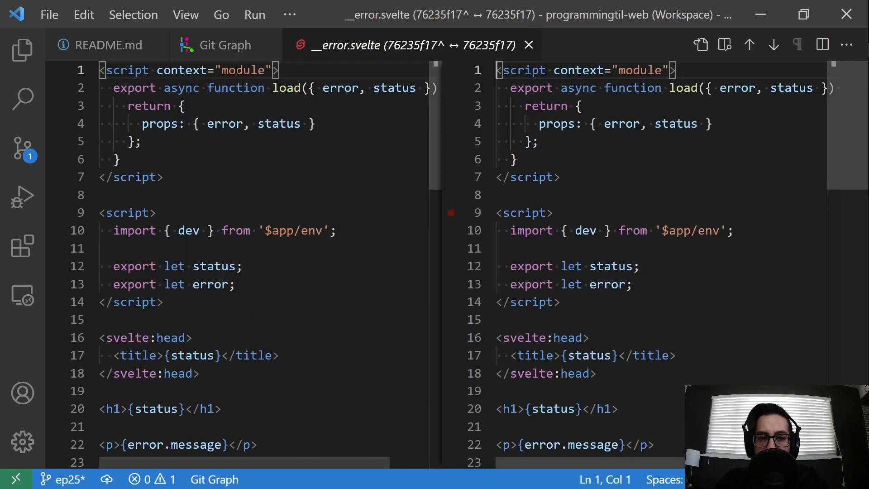
click(531, 45)
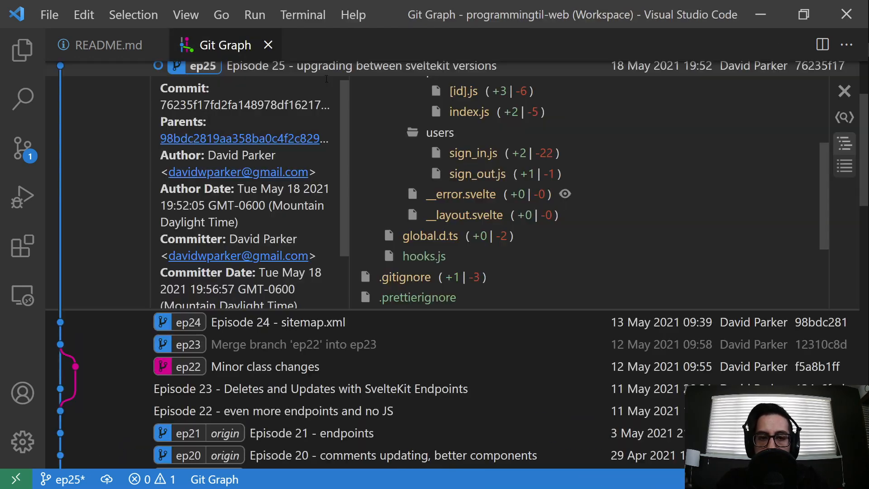
Review global.d.ts with svelte and vite/client references removed, and the newly added hooks.js
click(464, 215)
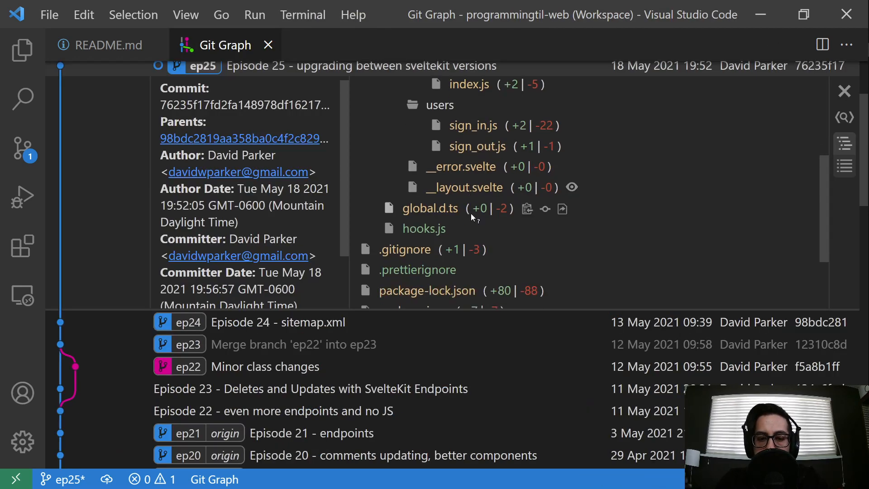
click(430, 208)
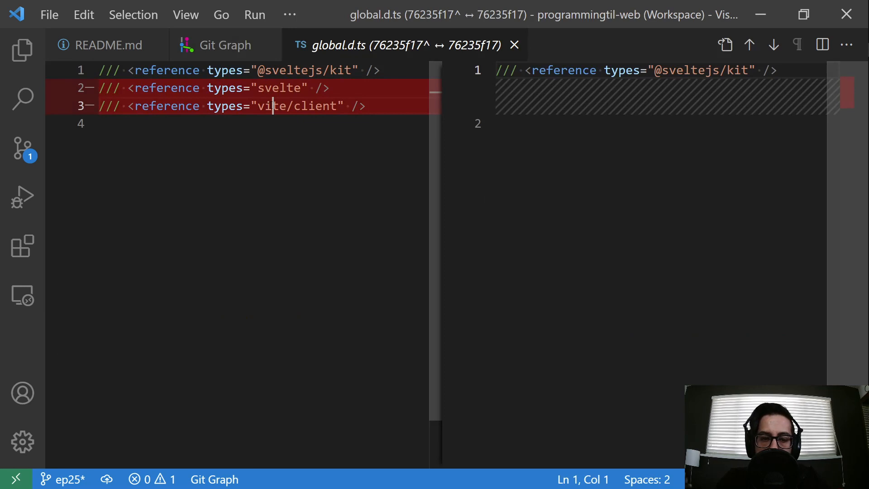
click(225, 45)
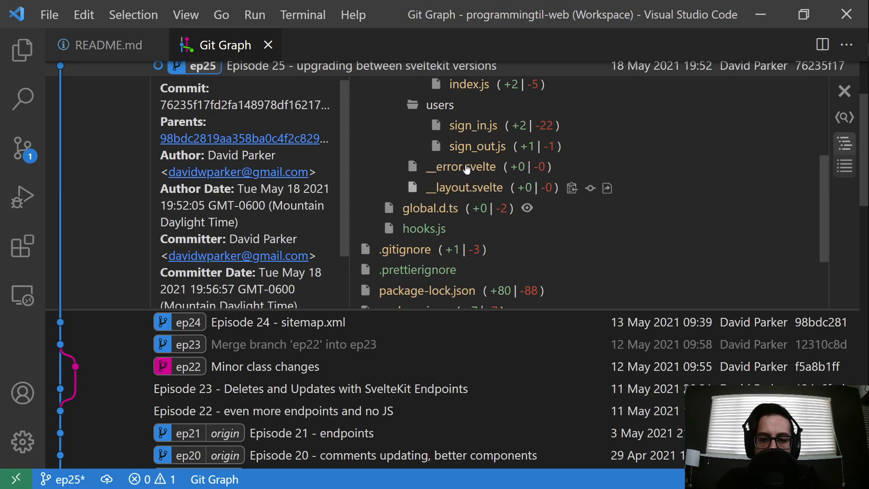
mouse_move(468, 227)
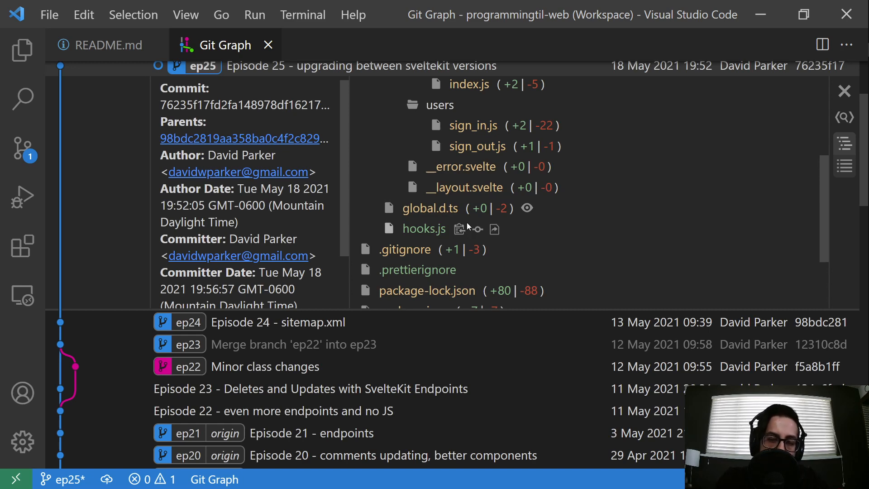
click(424, 228)
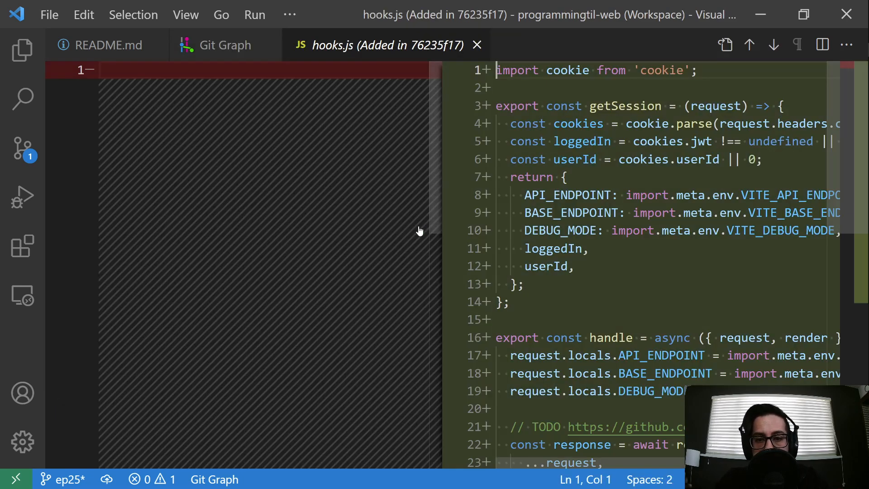
scroll(down, 3)
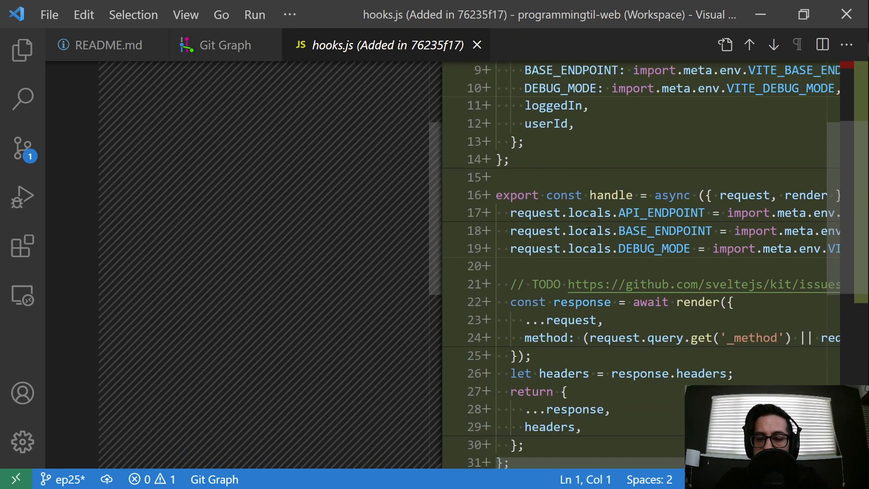
click(228, 44)
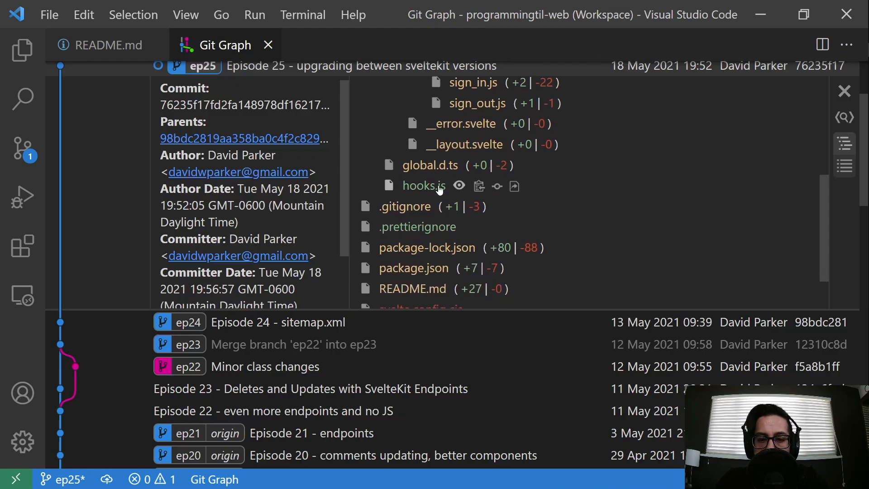
Run the dev server on port 5000, then add a second terminal and start typing 'cd pr'
scroll(down, 3)
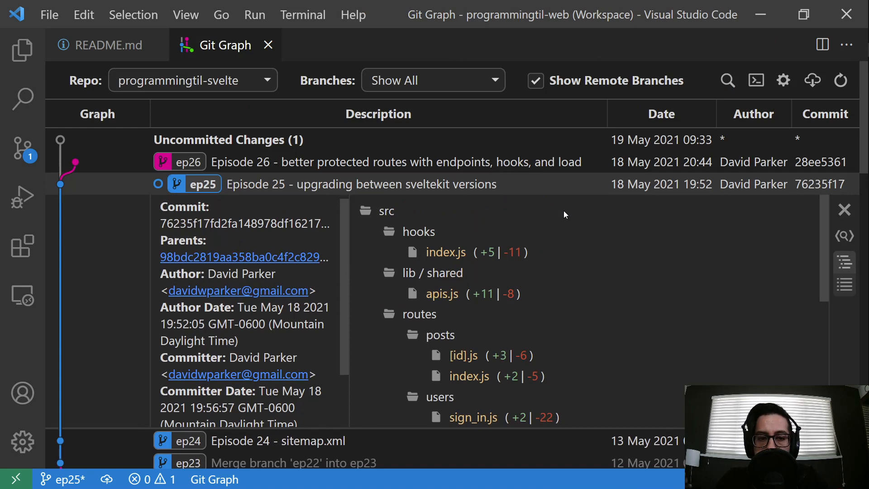
scroll(down, 3)
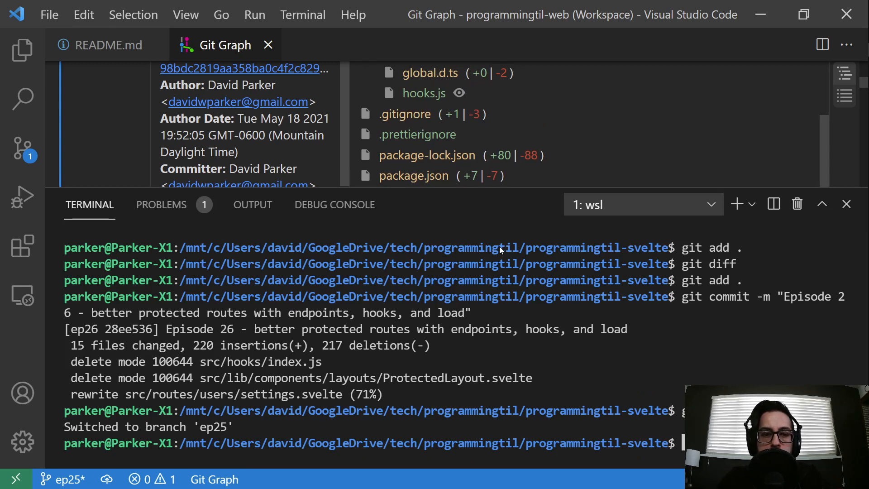
click(101, 45)
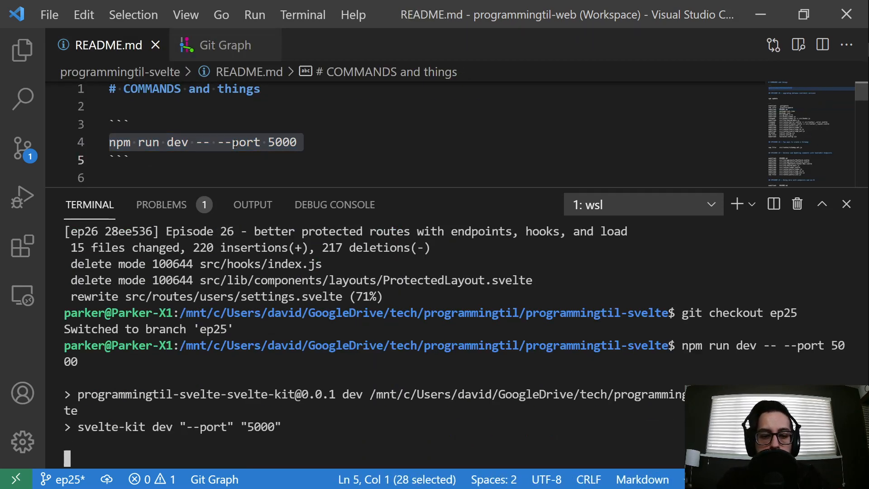
click(737, 204)
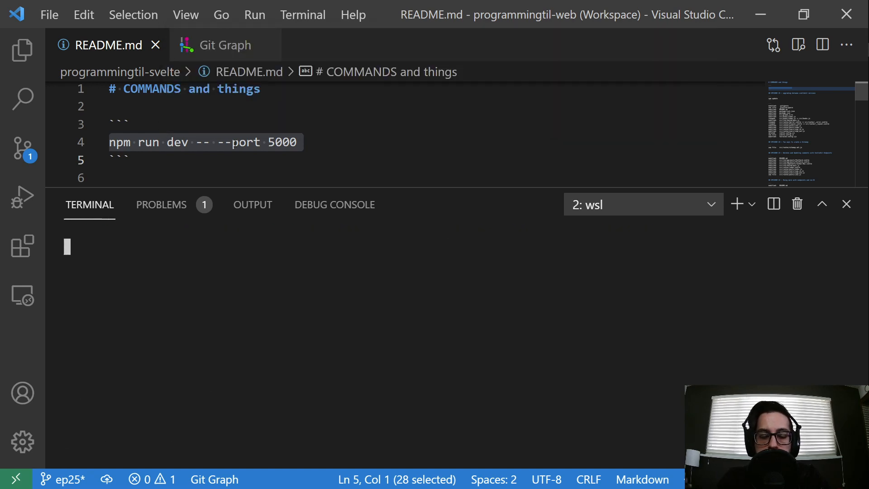
text(cd pr)
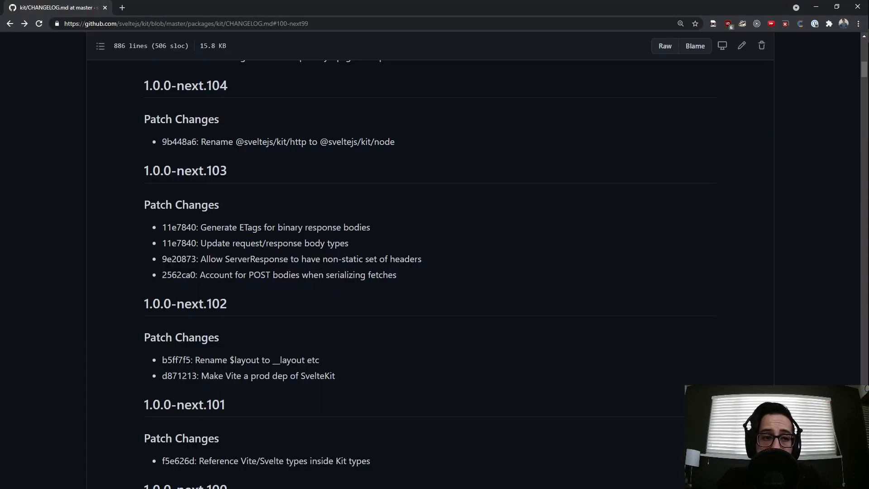
mouse_move(235, 146)
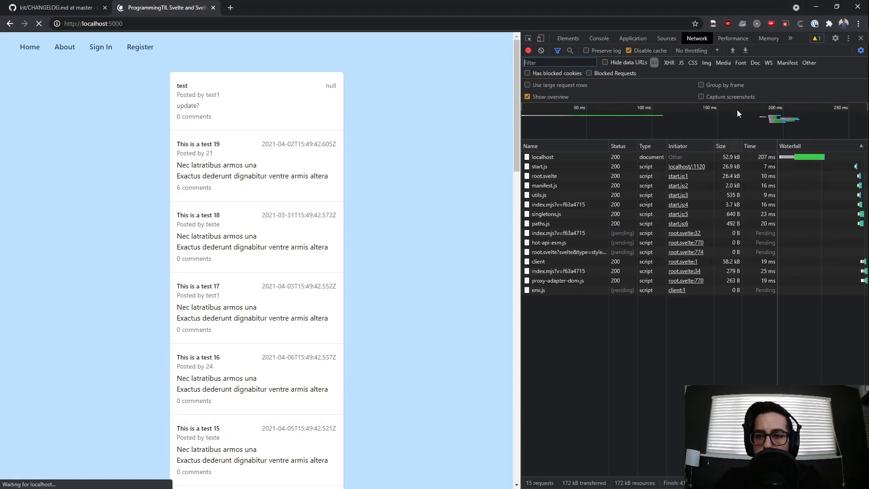
At localhost:5000, check cookies, sign in, open New Post, then view the console's userId error
click(633, 38)
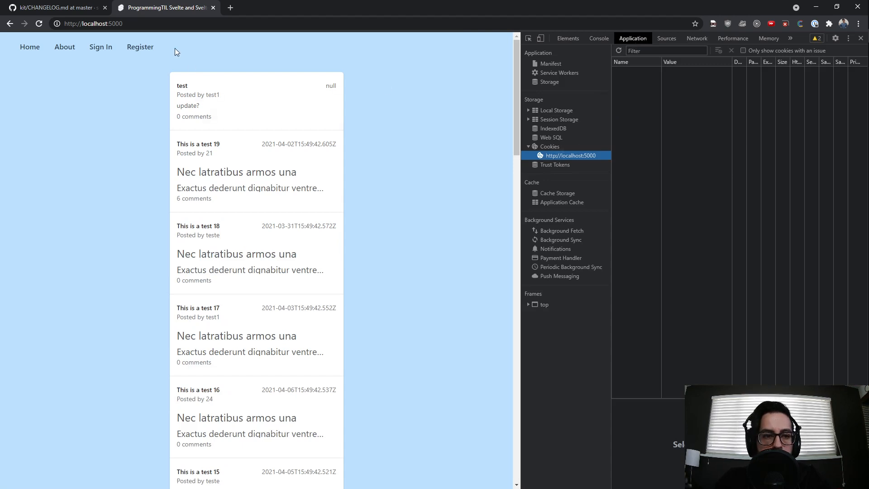
click(175, 135)
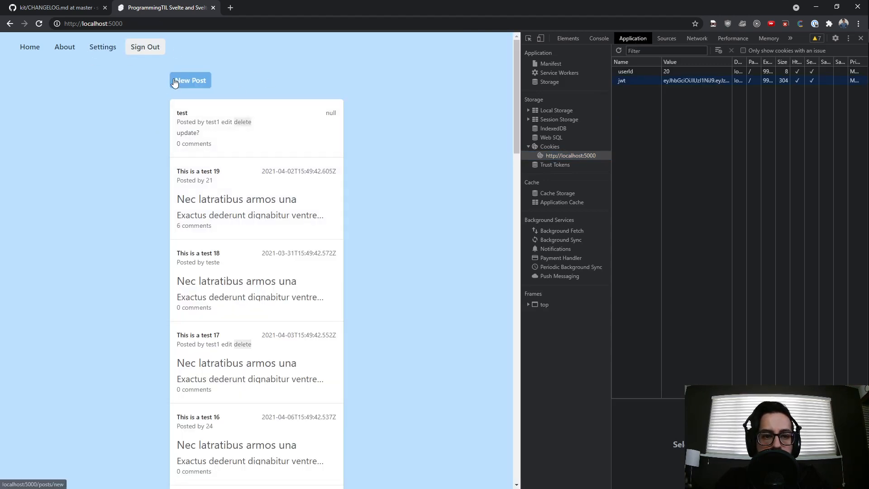
click(190, 80)
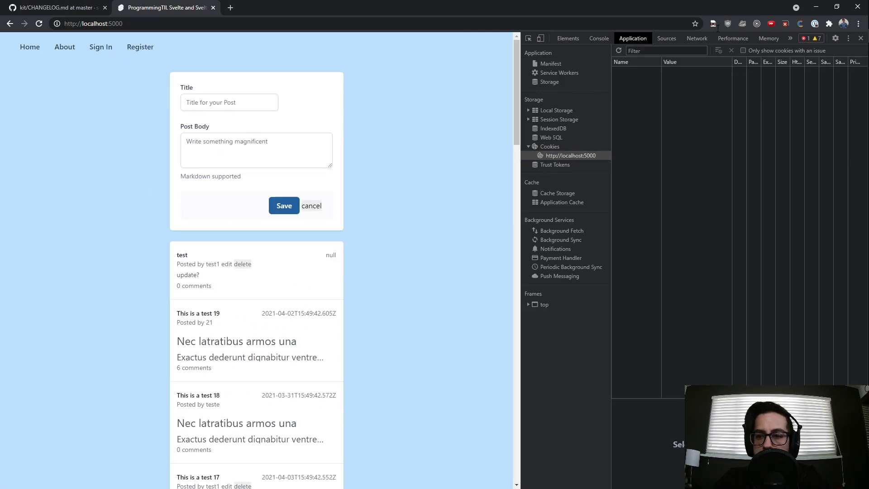
click(598, 38)
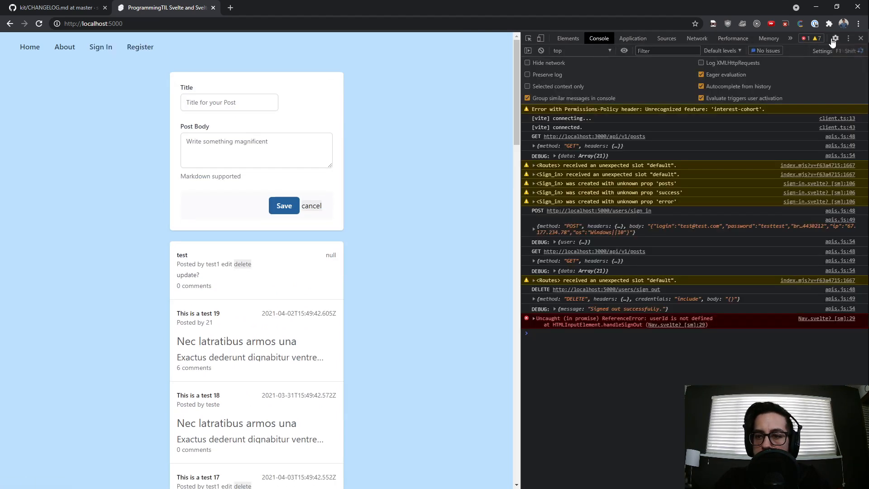
Disable JavaScript in DevTools preferences, sign in, and open the Settings page
click(837, 38)
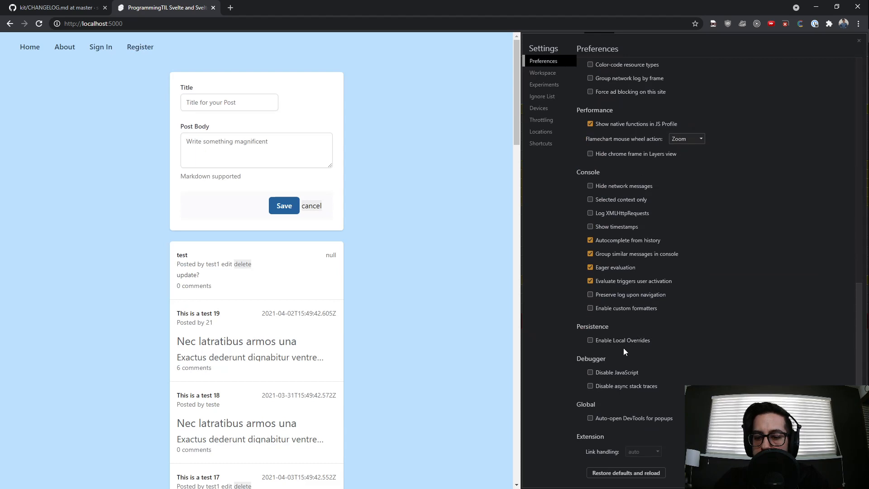
click(590, 372)
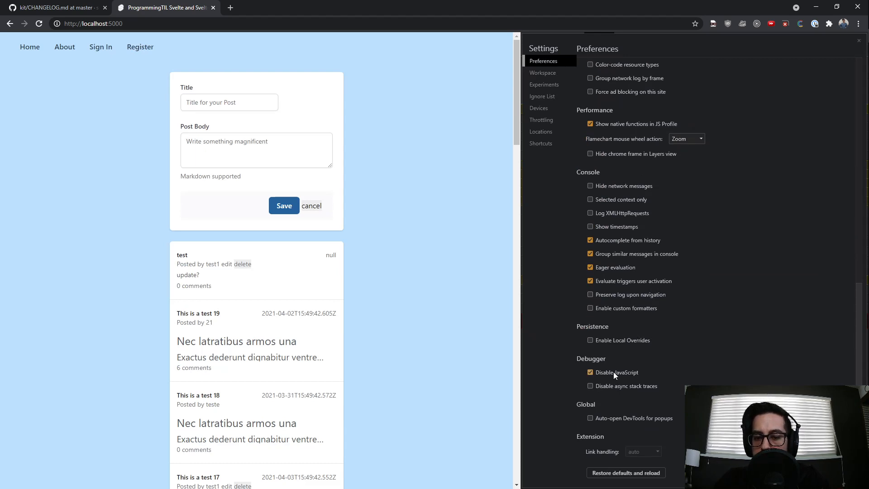
click(101, 47)
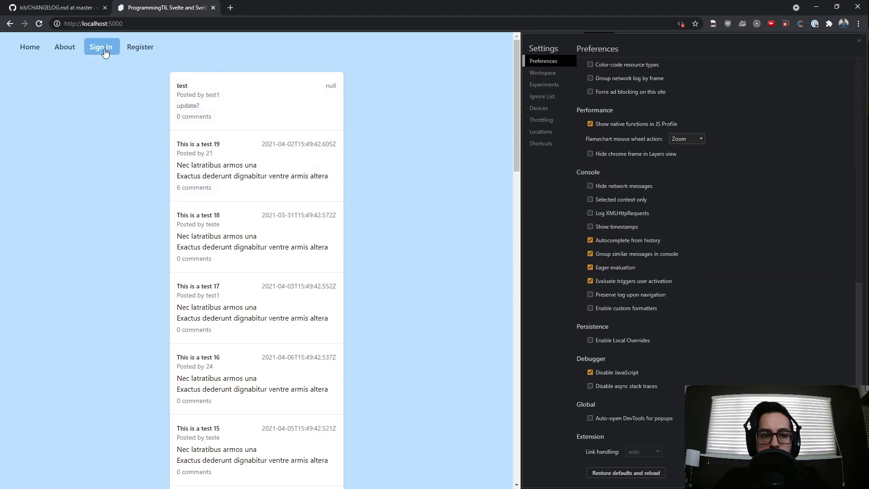
click(101, 47)
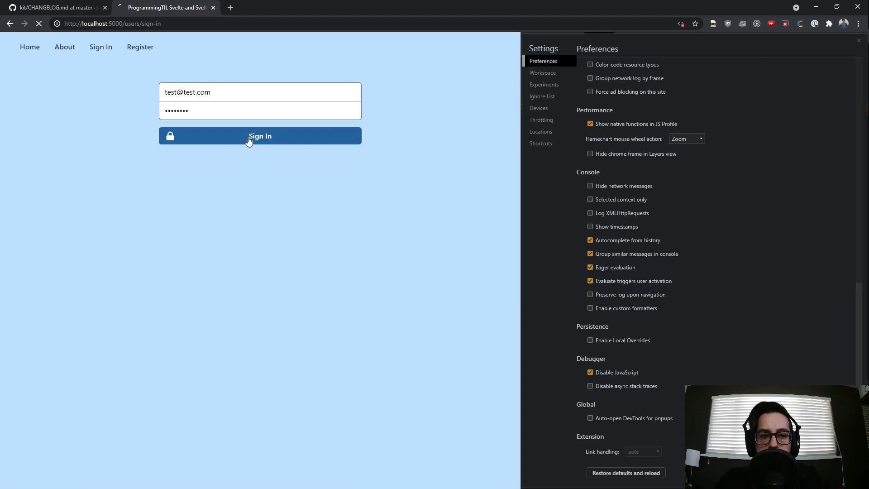
click(260, 136)
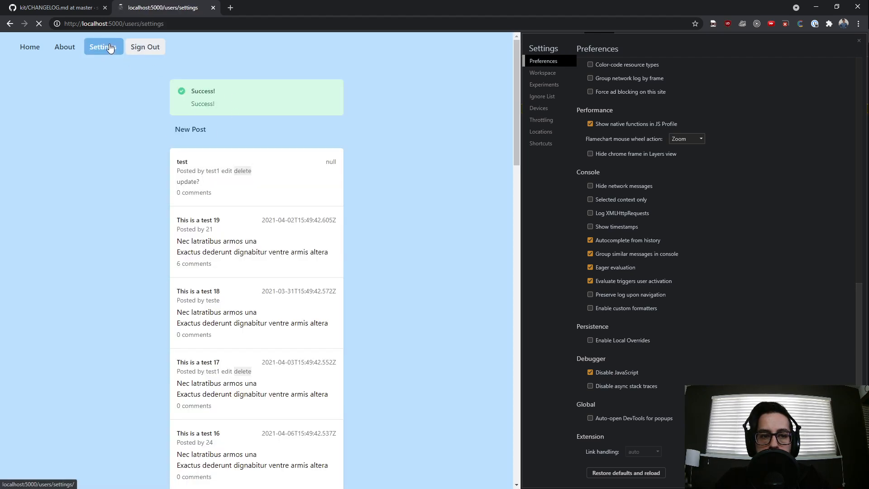
Visit About and Home, save a new post, then sign out
click(64, 47)
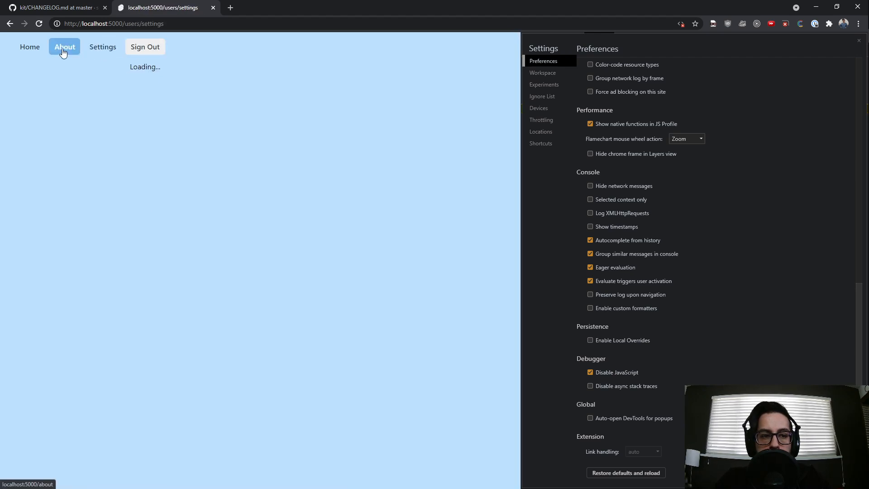
click(30, 47)
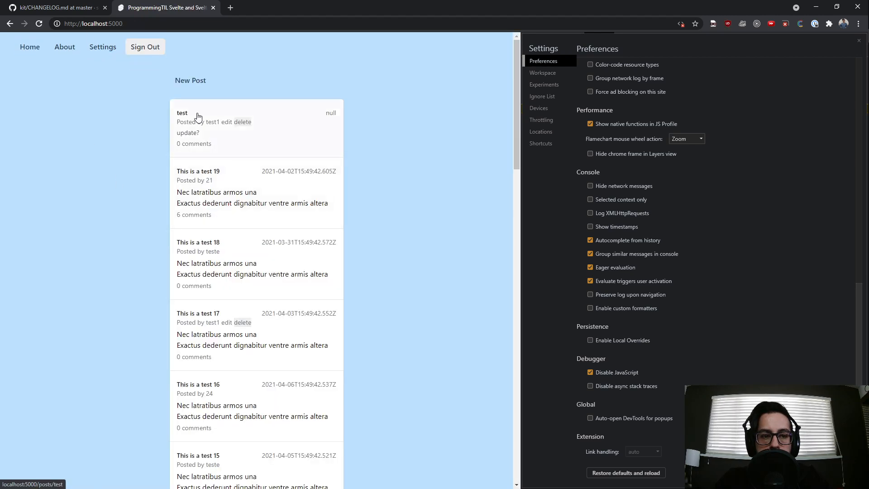
click(190, 80)
text(t)
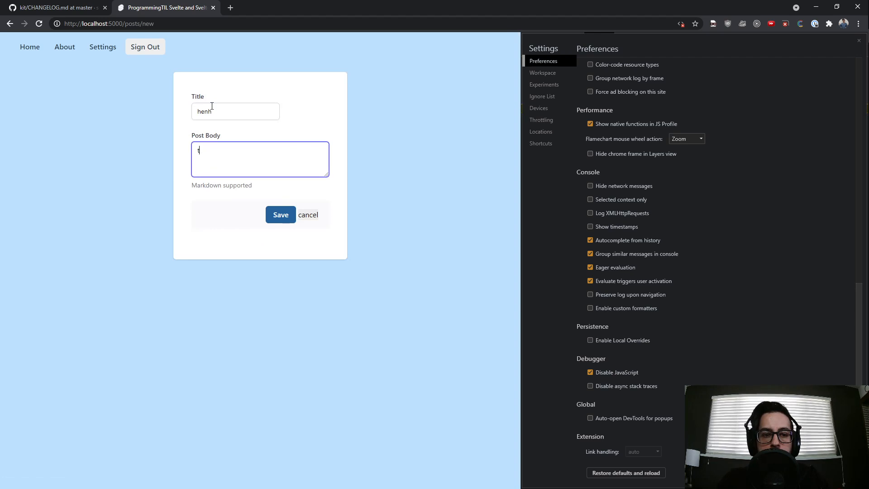
click(280, 215)
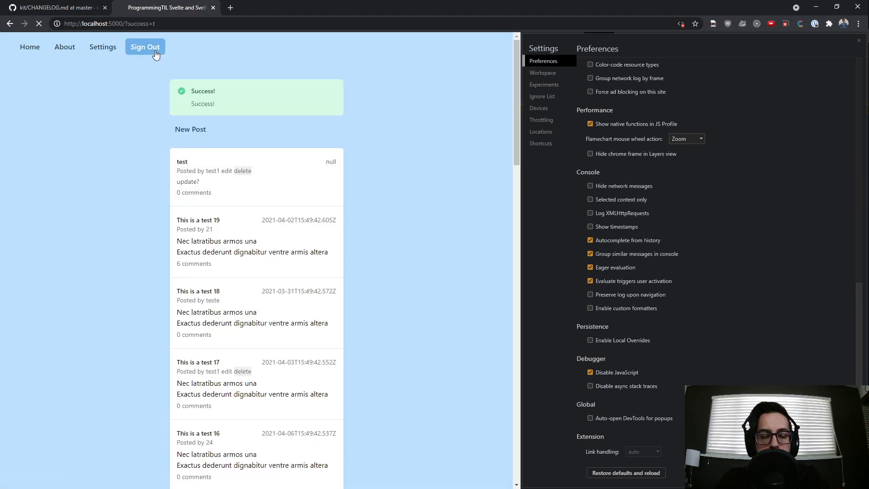
click(145, 47)
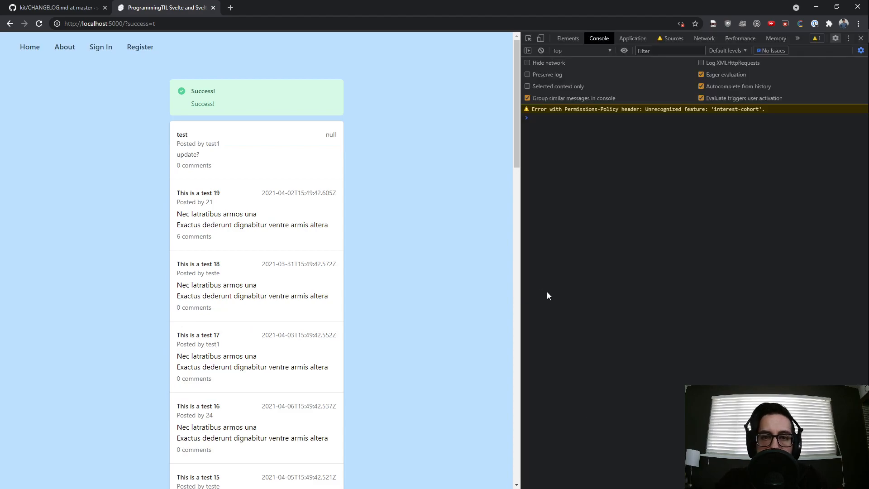